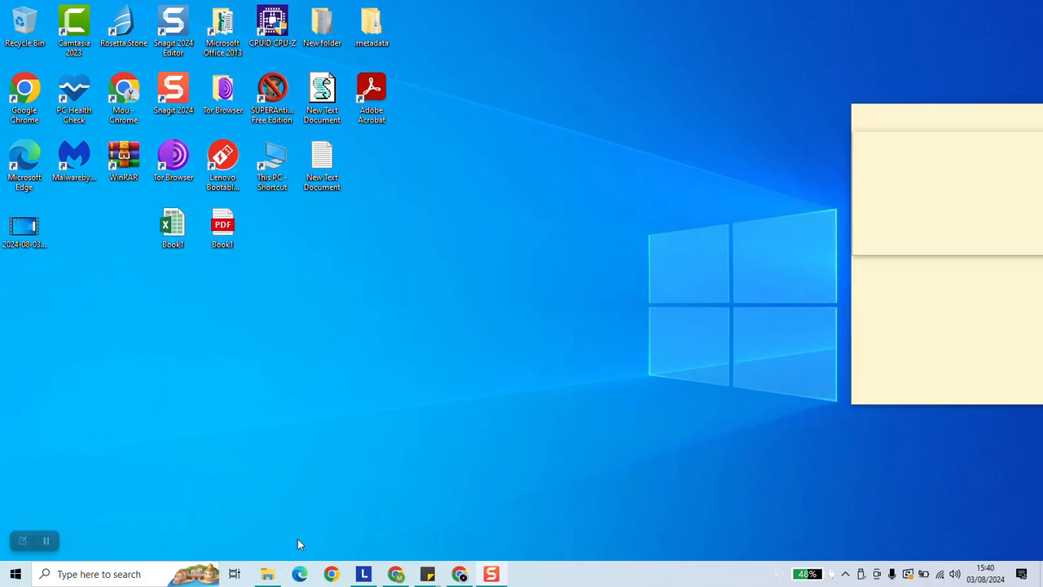
Search Google in Chrome for 'microsoft windows 10 download'
left_click(331, 574)
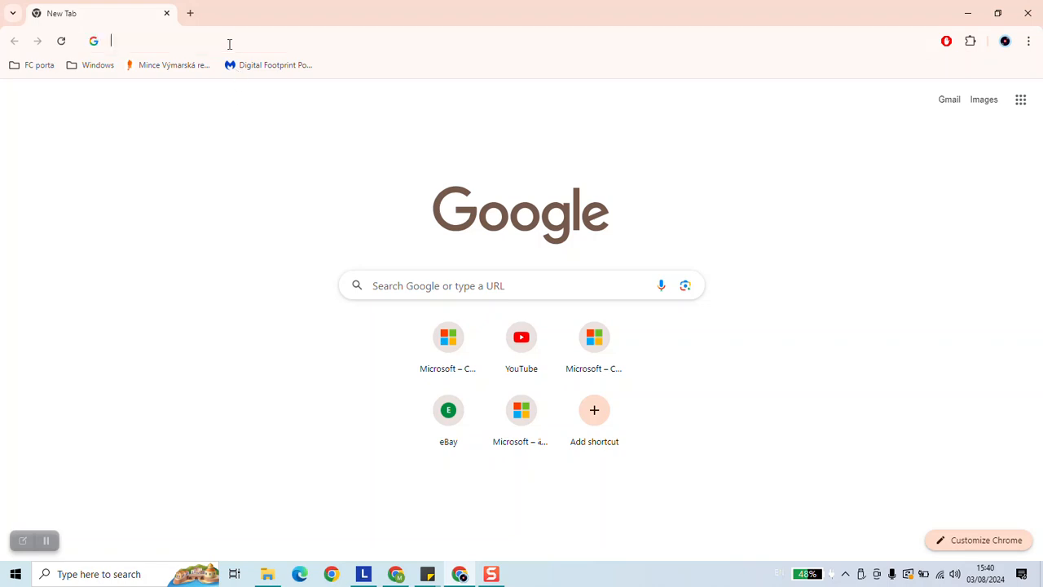
type("microsoft")
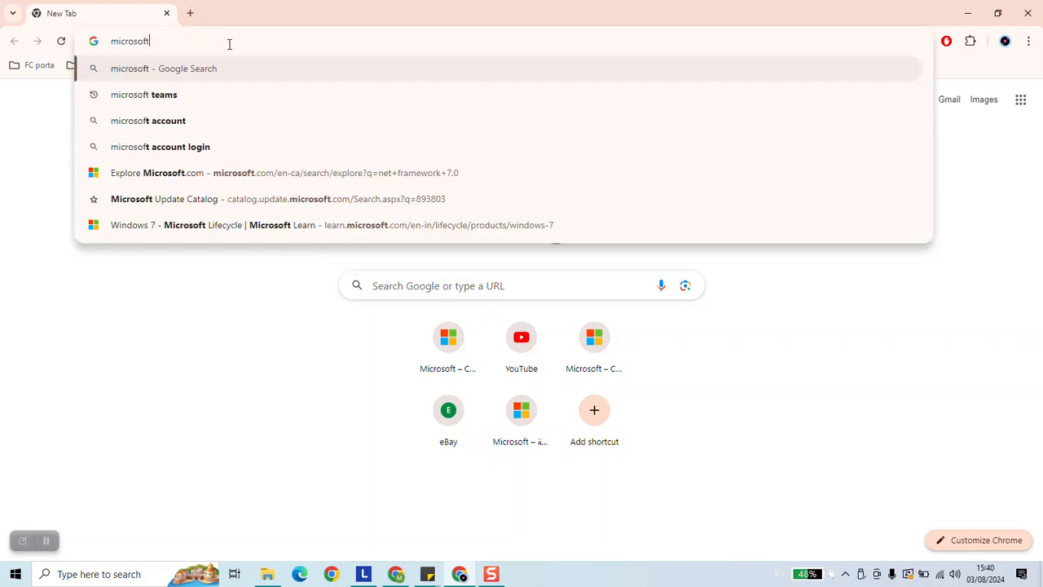
type("windows 10 d")
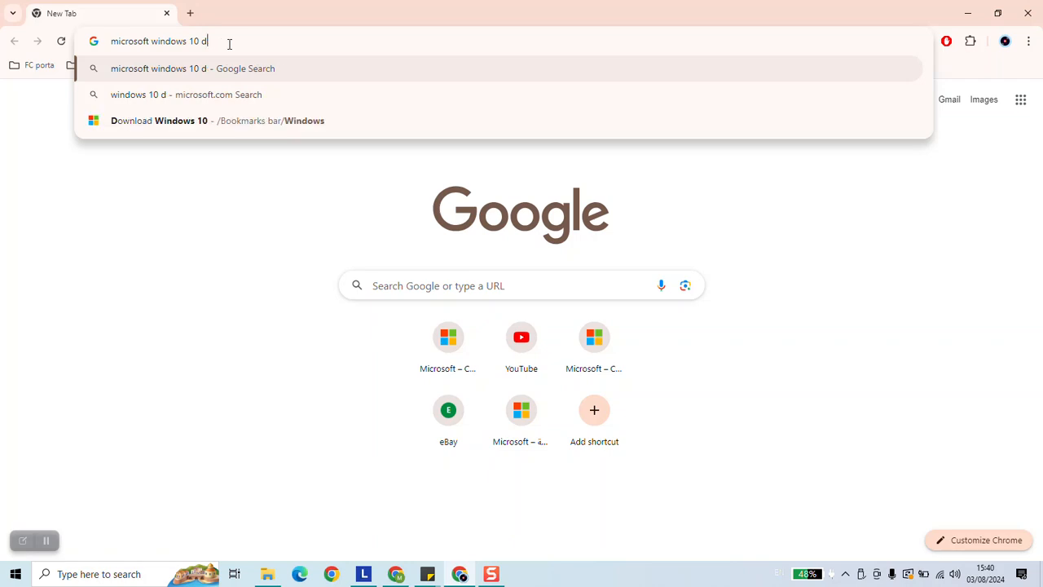
key("Return")
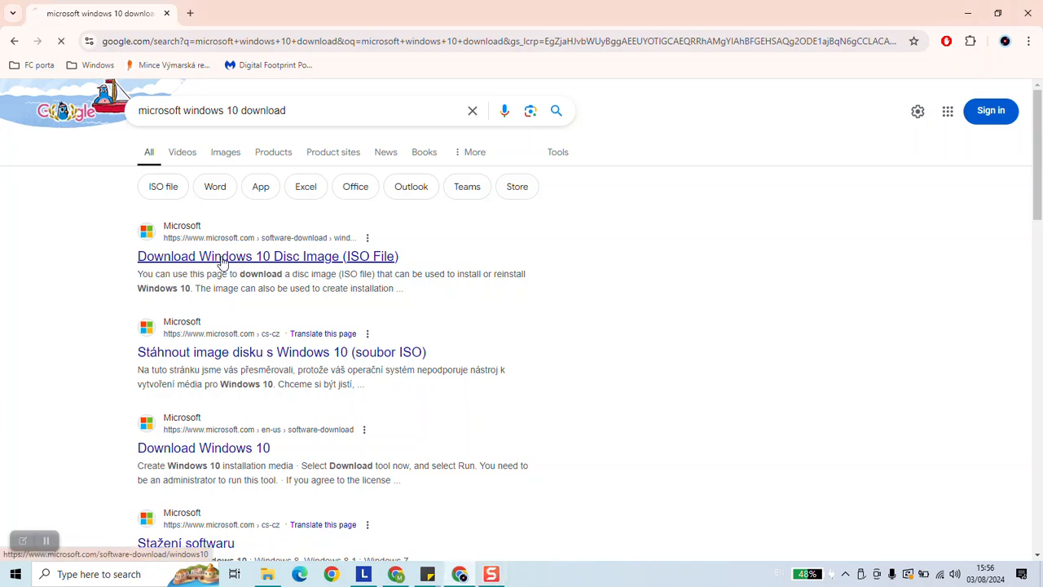
Go to Microsoft's Windows 10 disc image download page from the results
left_click(267, 256)
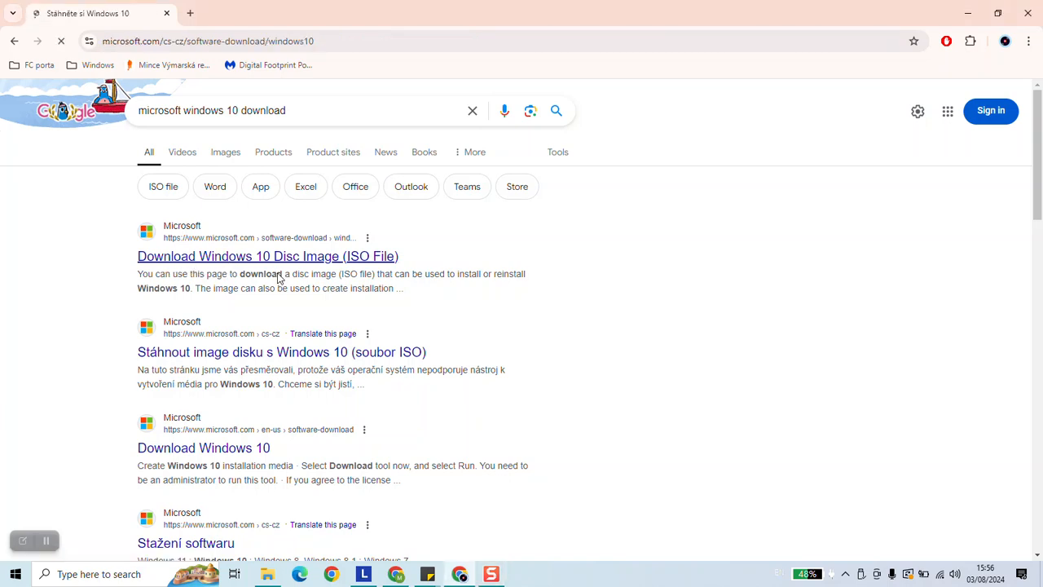
left_click(267, 256)
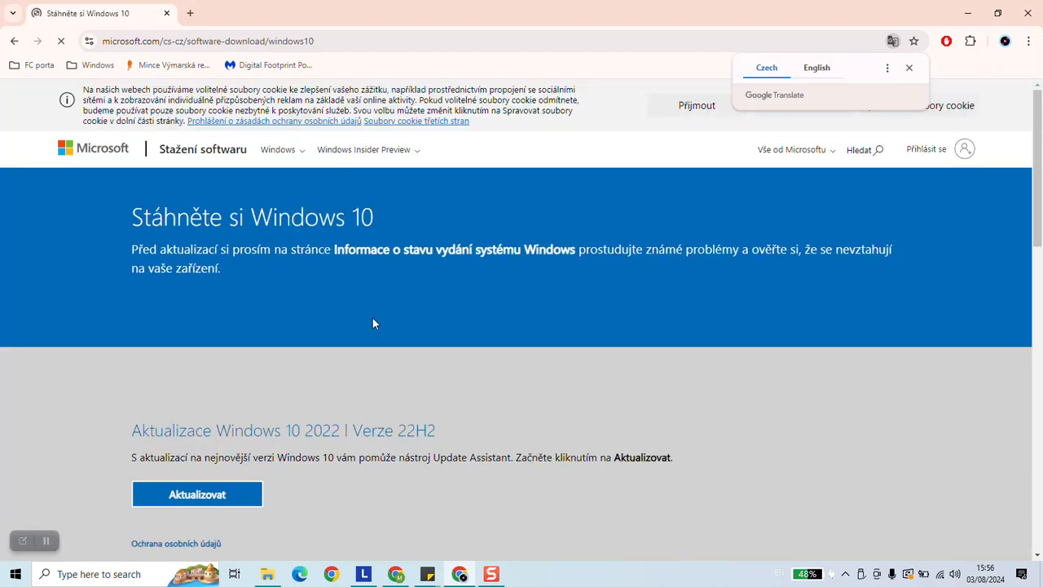
scroll("down", 3)
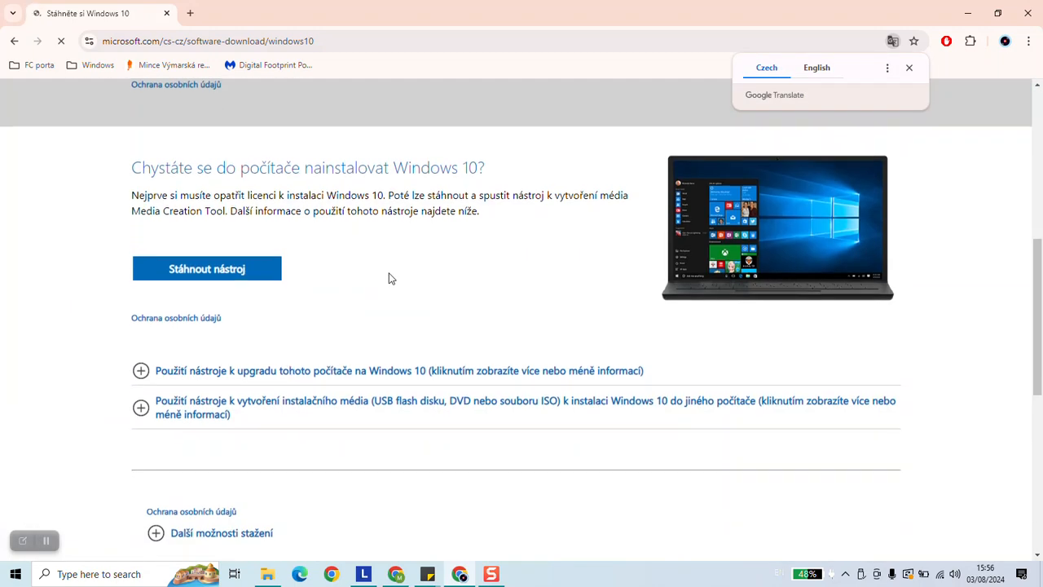
scroll("down", 3)
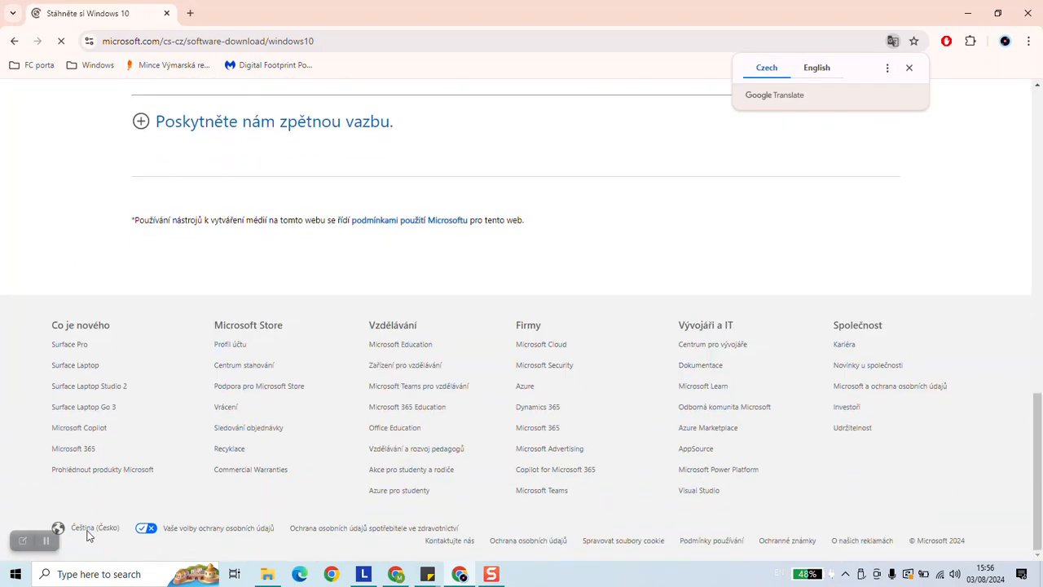
left_click(909, 69)
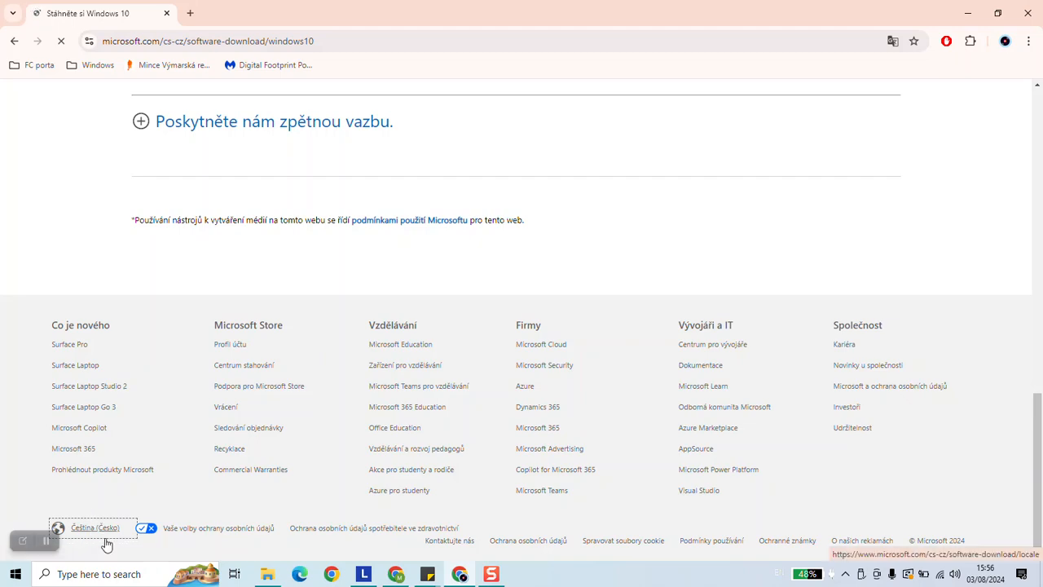
Switch the Software Download site from Czech to Canada - English
left_click(95, 529)
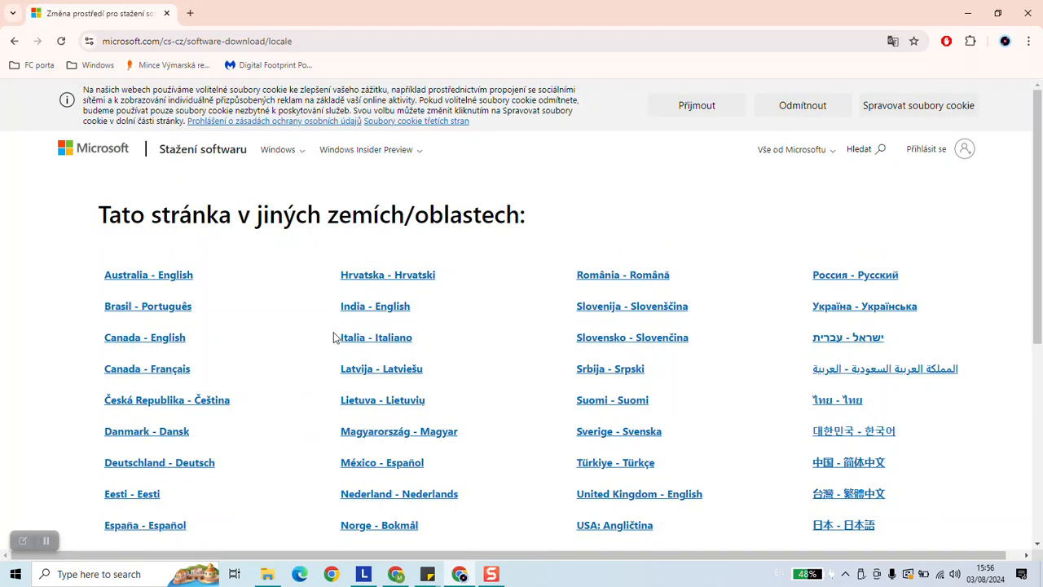
left_click(143, 336)
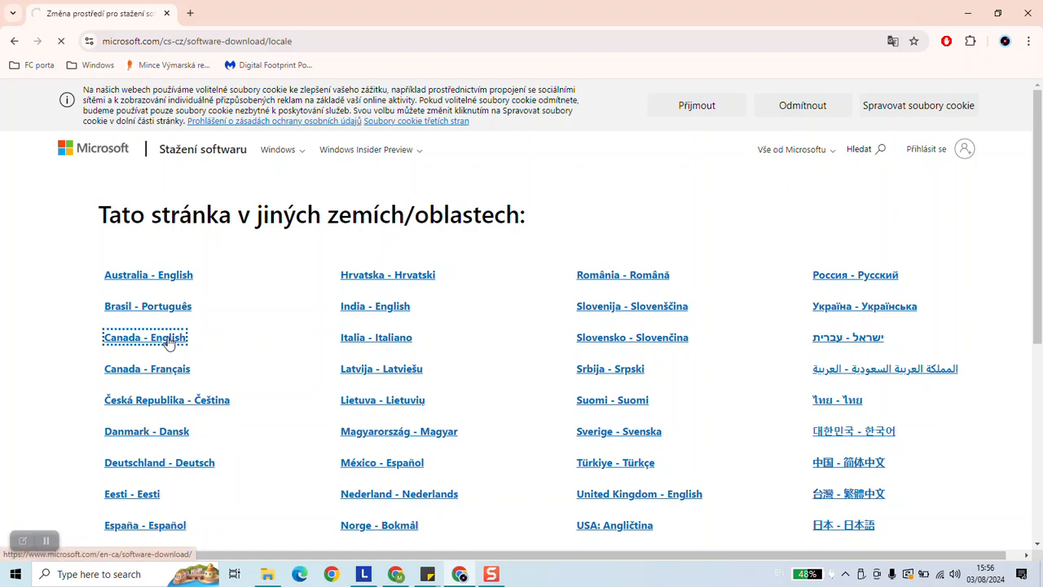
left_click(143, 335)
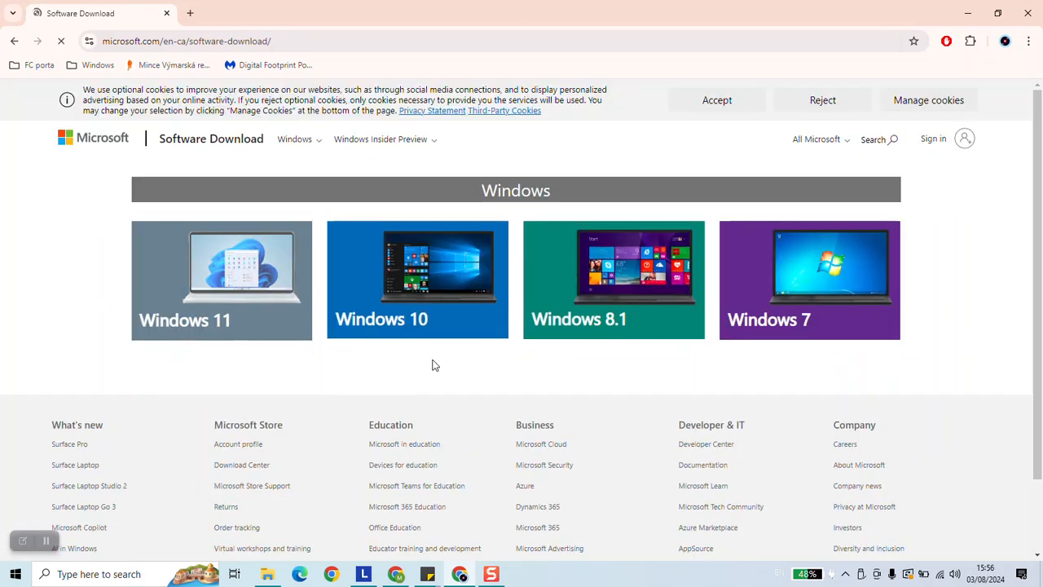
mouse_move(418, 280)
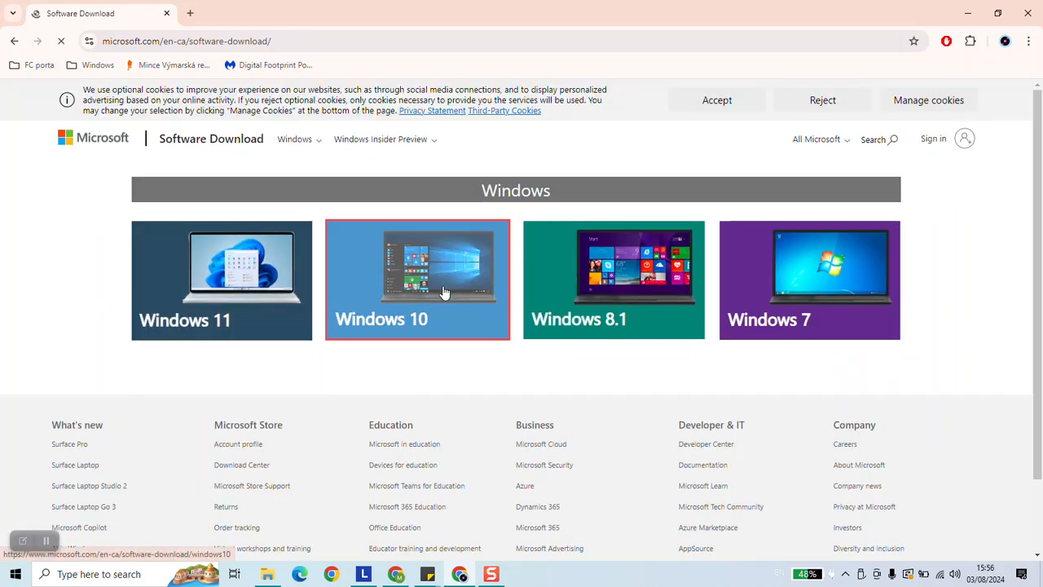
Start downloading the media creation tool from the Windows 10 page
left_click(417, 281)
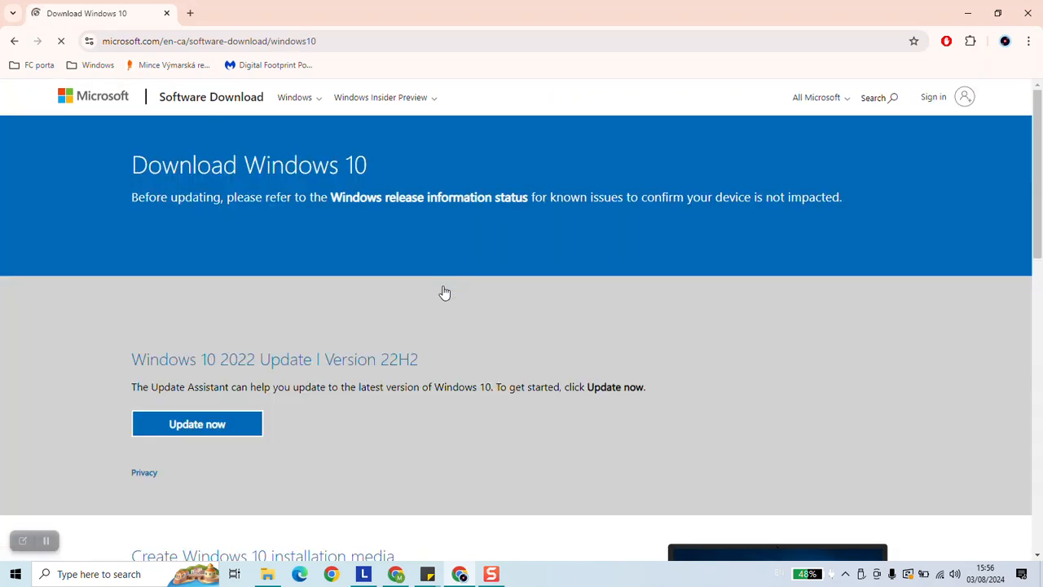
scroll("down", 3)
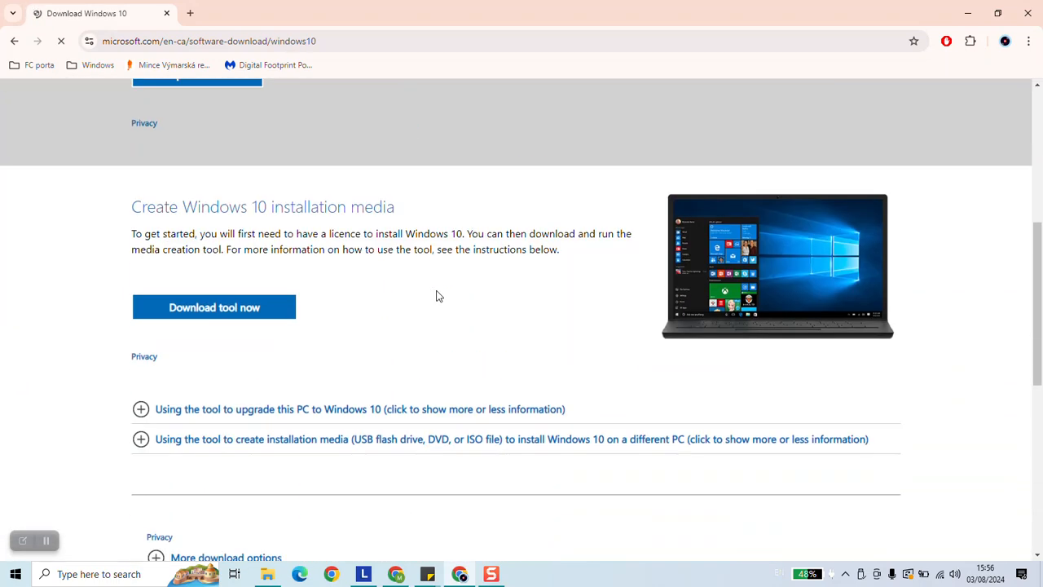
scroll("down", 3)
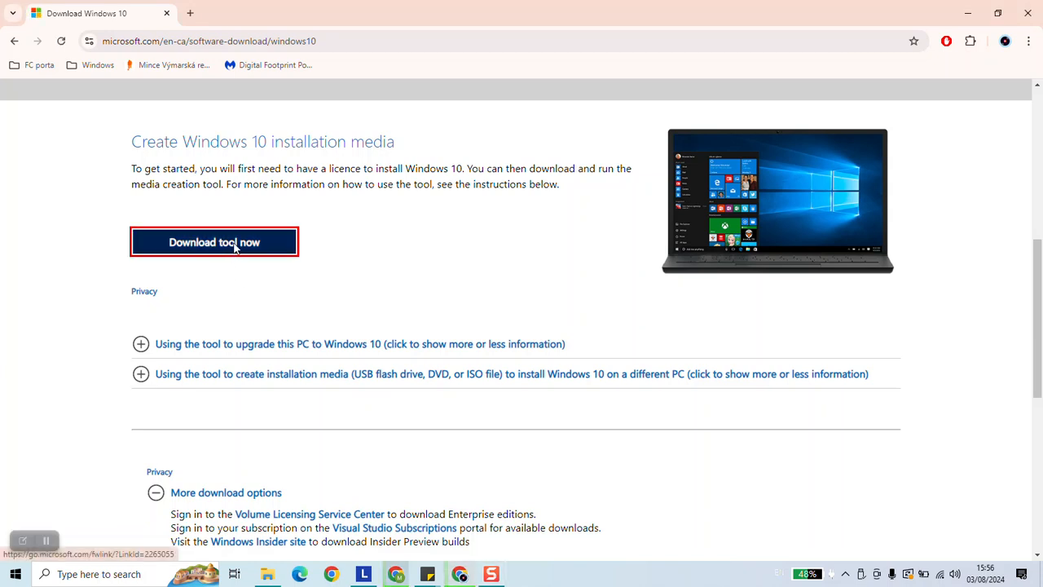
left_click(215, 242)
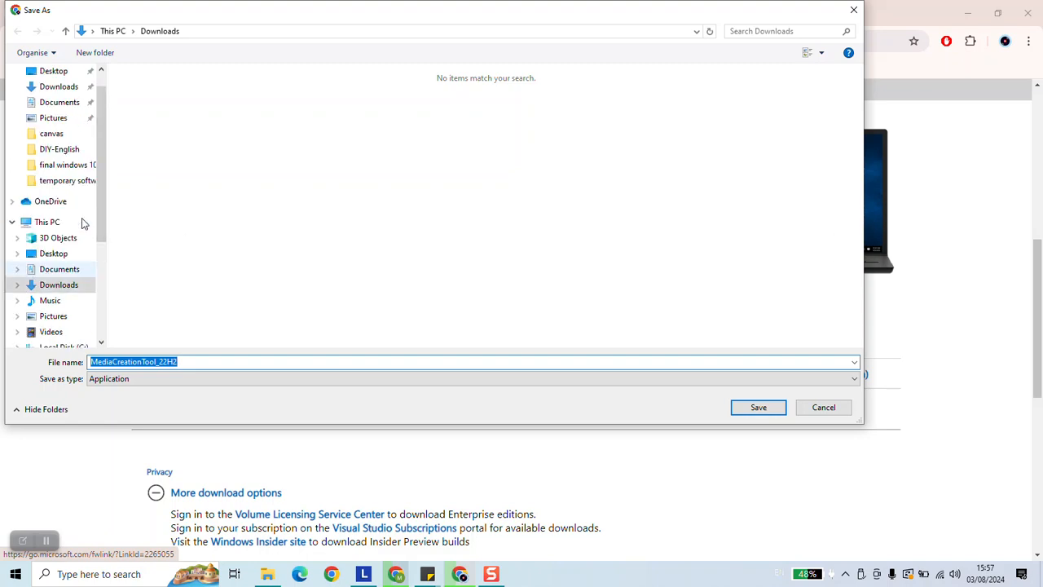
Save MediaCreationTool_22H2 onto Kingston disk (E:)
scroll("down", 3)
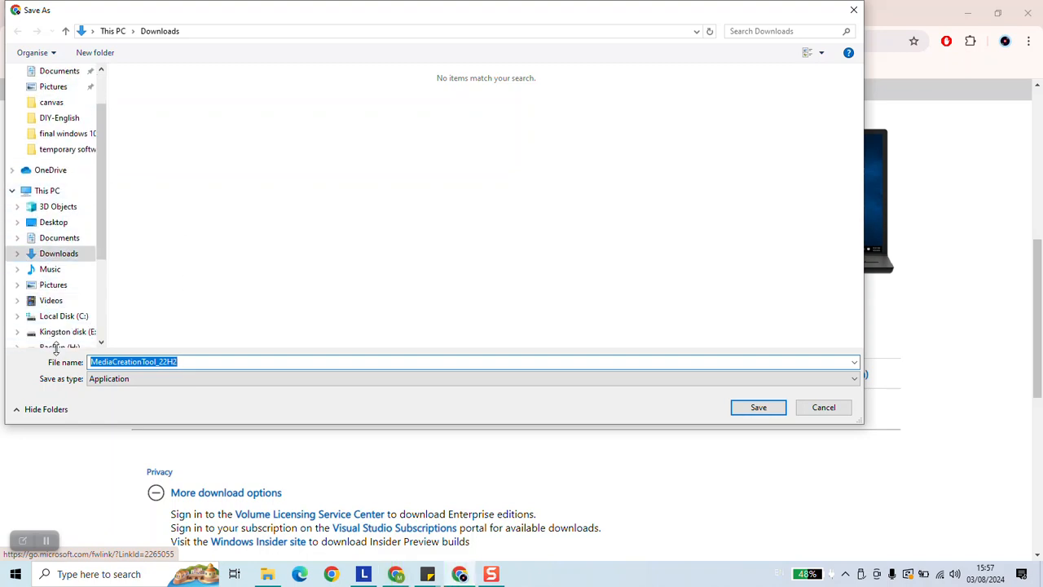
left_click(68, 331)
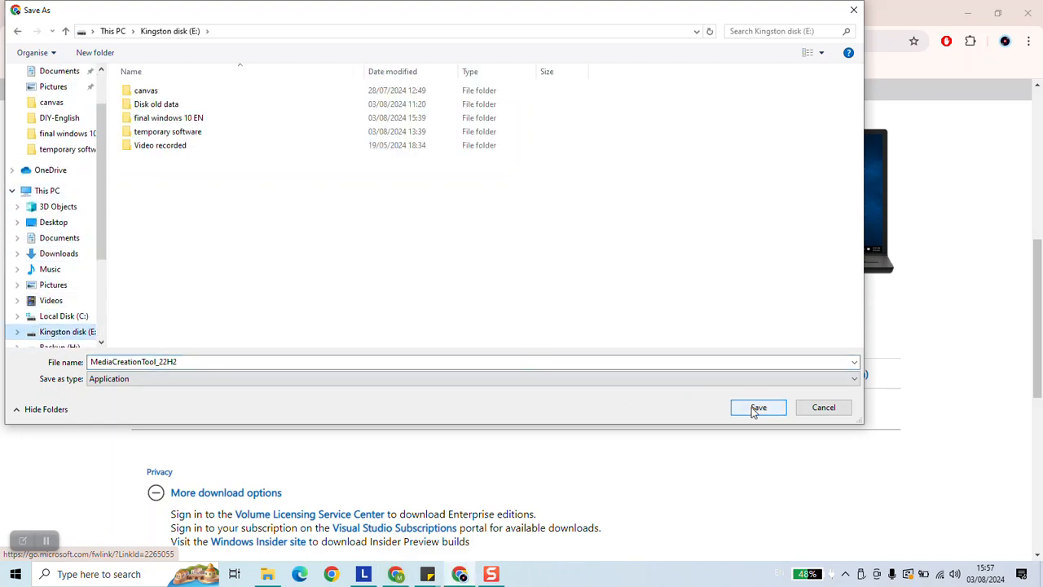
left_click(756, 408)
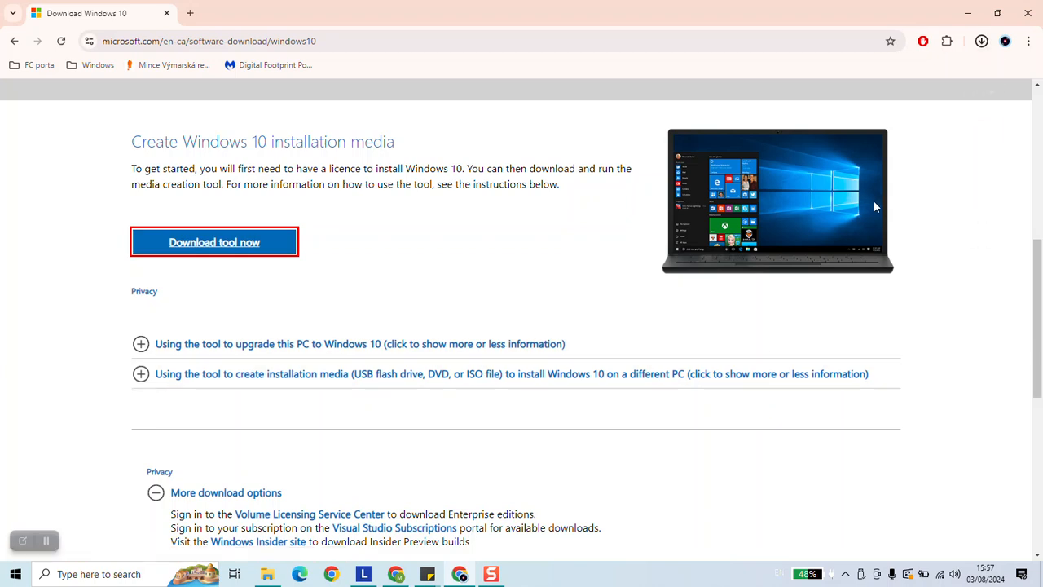
Run the downloaded MediaCreationTool_22H2 to launch Windows 10 Setup
left_click(981, 40)
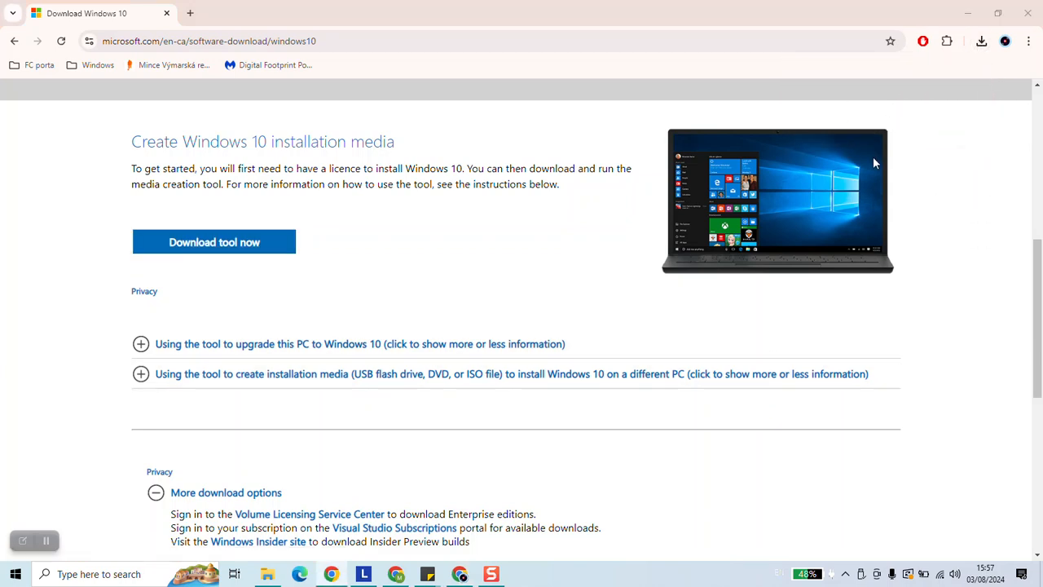
left_click(215, 242)
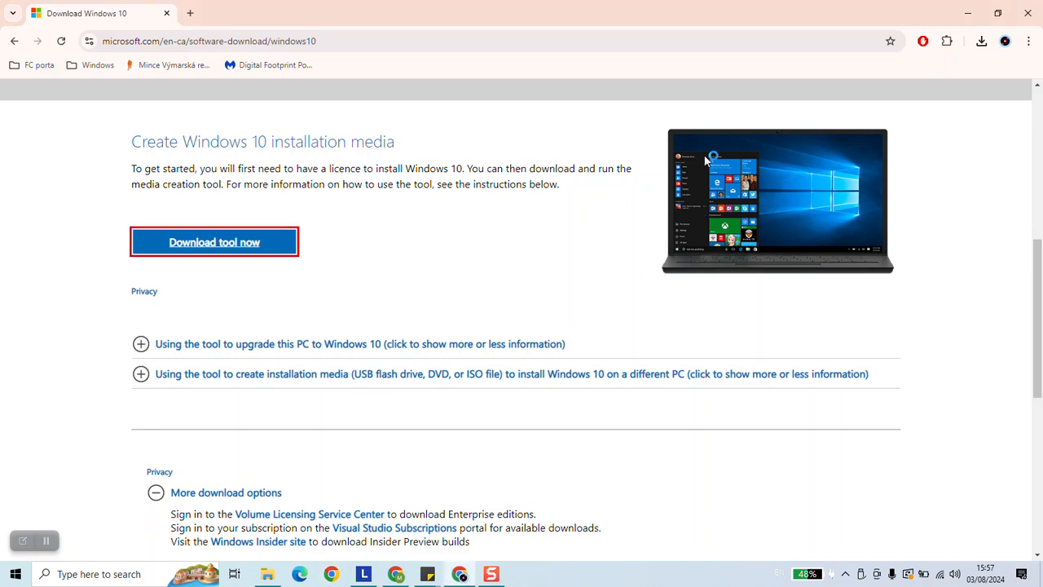
mouse_move(636, 243)
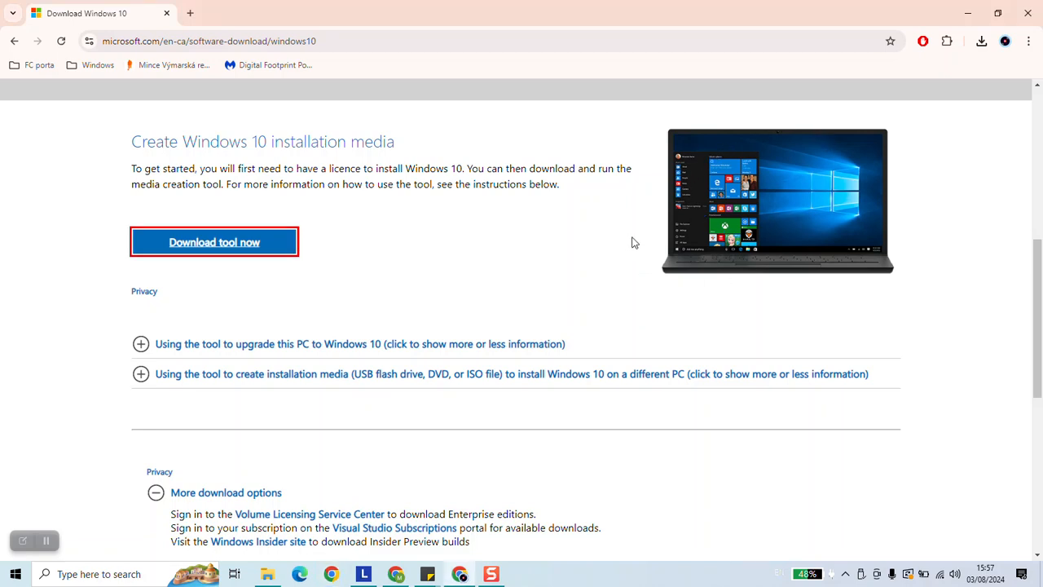
mouse_move(473, 375)
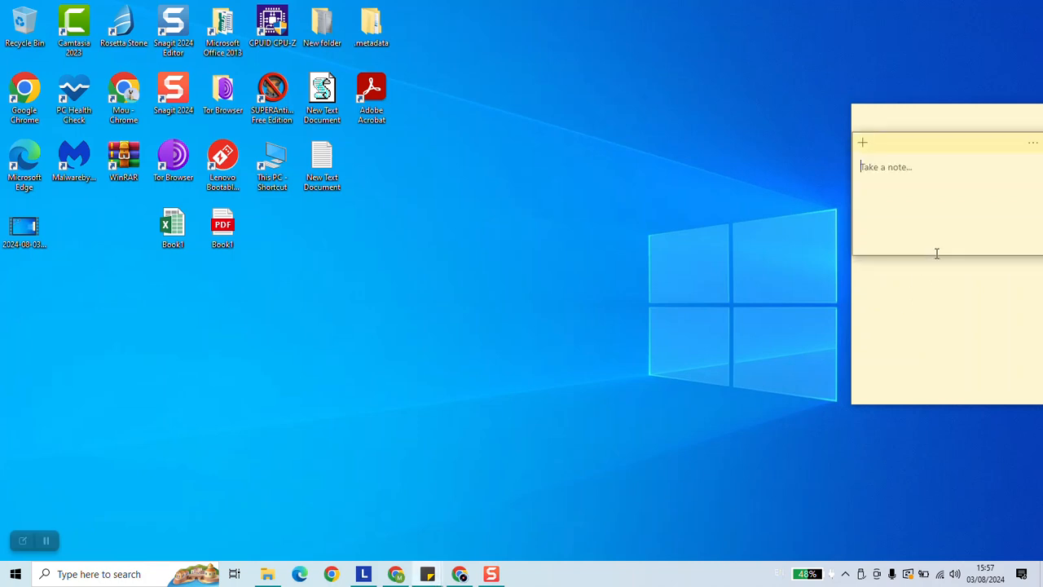
mouse_move(913, 252)
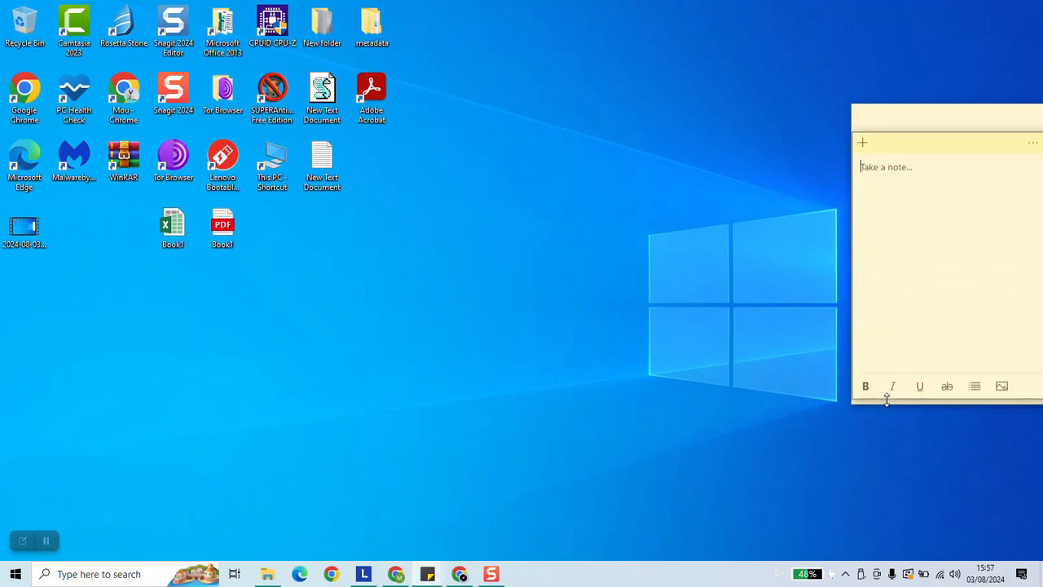
mouse_move(622, 419)
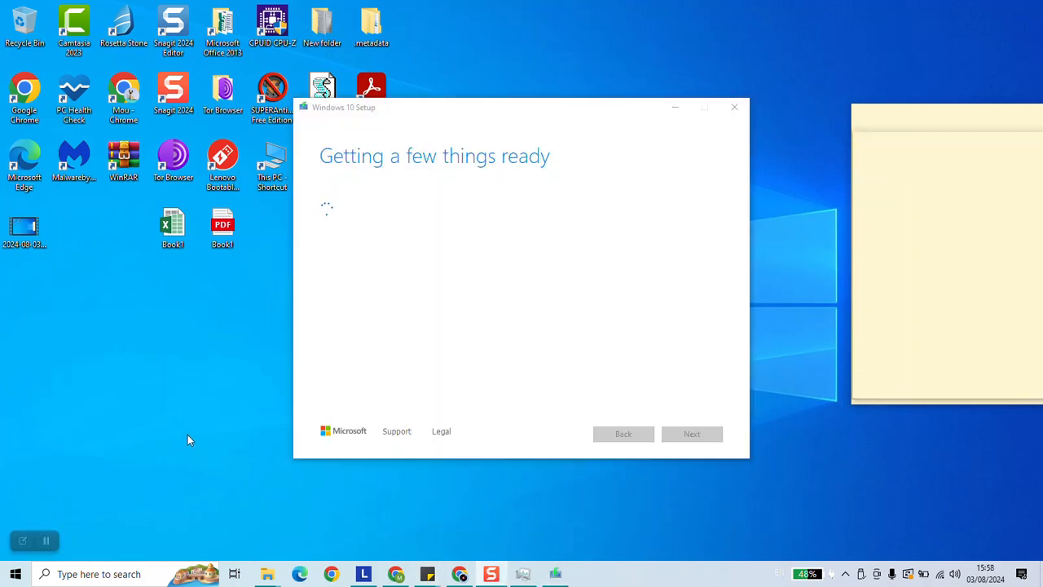
mouse_move(525, 171)
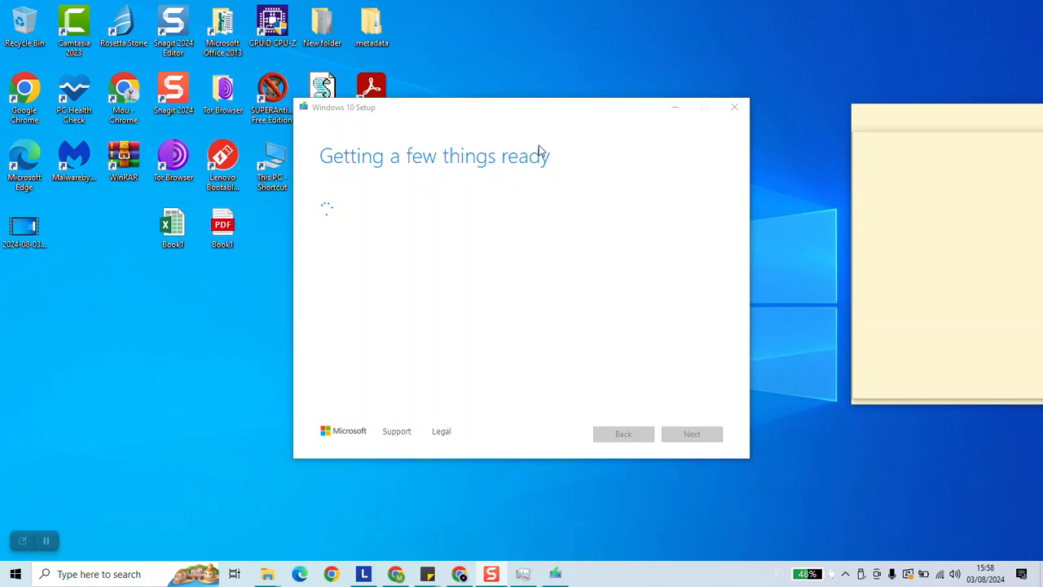
mouse_move(595, 326)
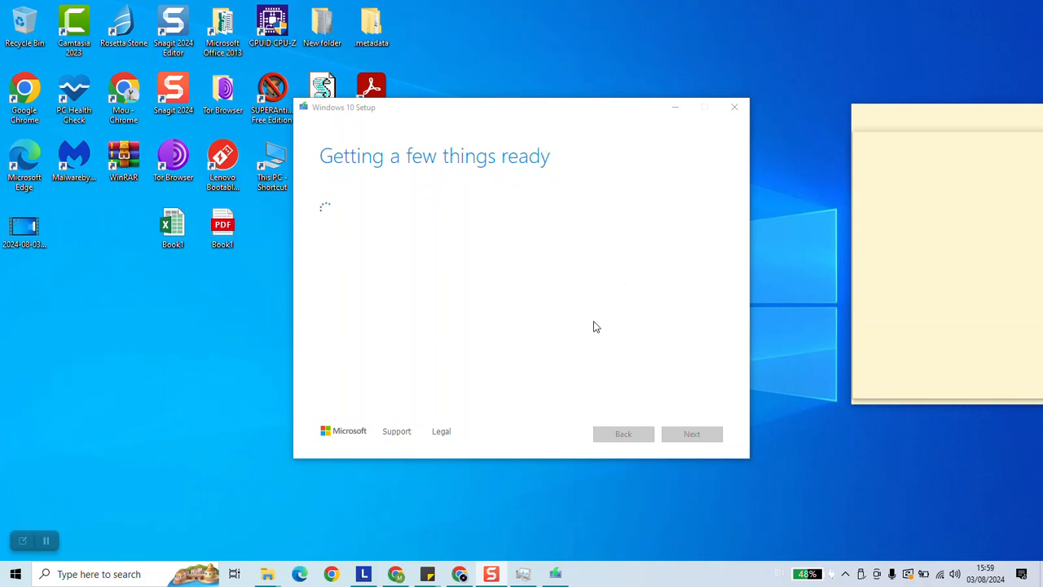
mouse_move(65, 513)
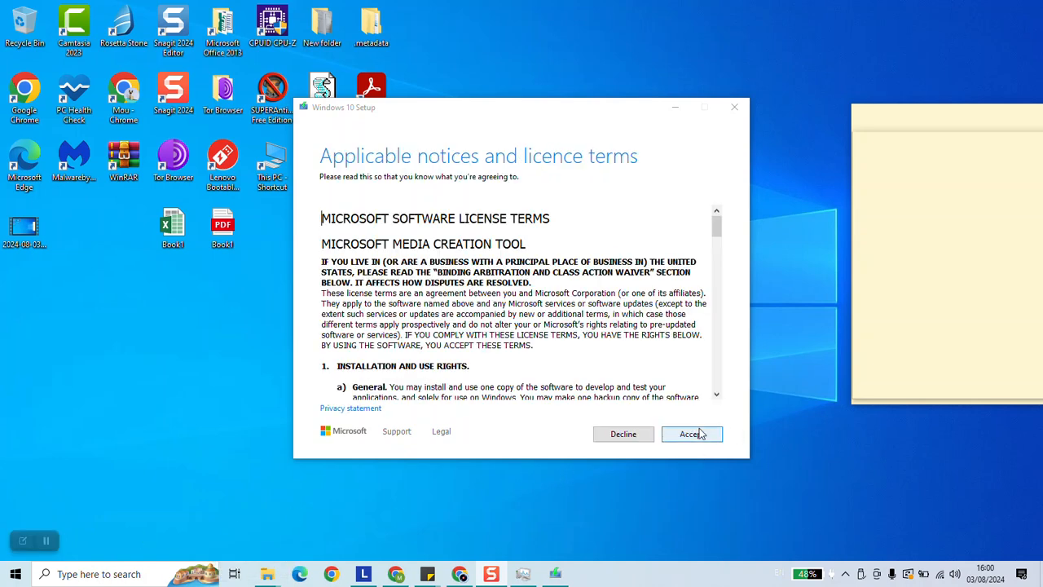
Accept the licence terms and choose 'Create installation media for another PC'
left_click(691, 433)
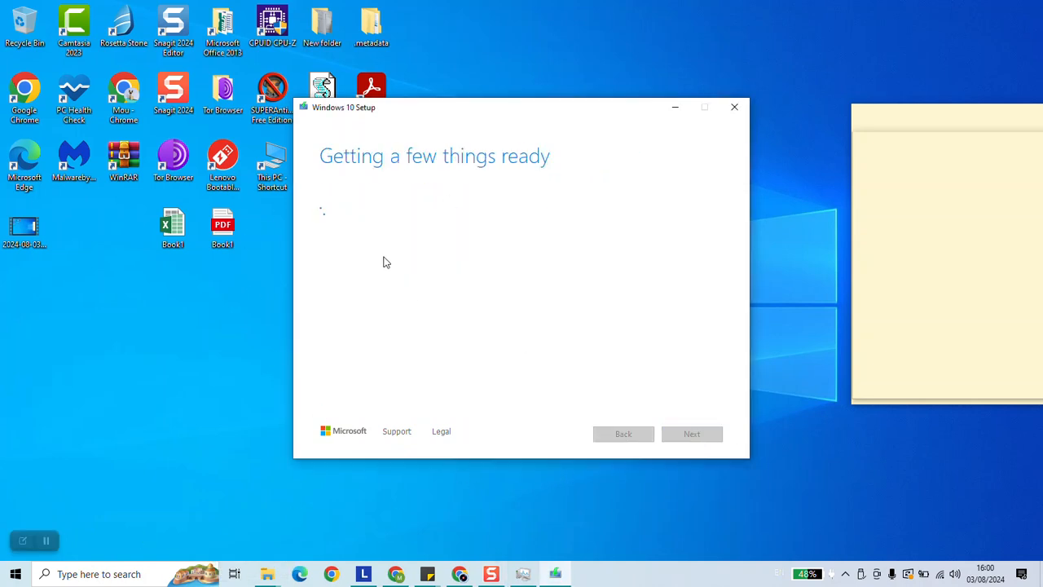
mouse_move(399, 185)
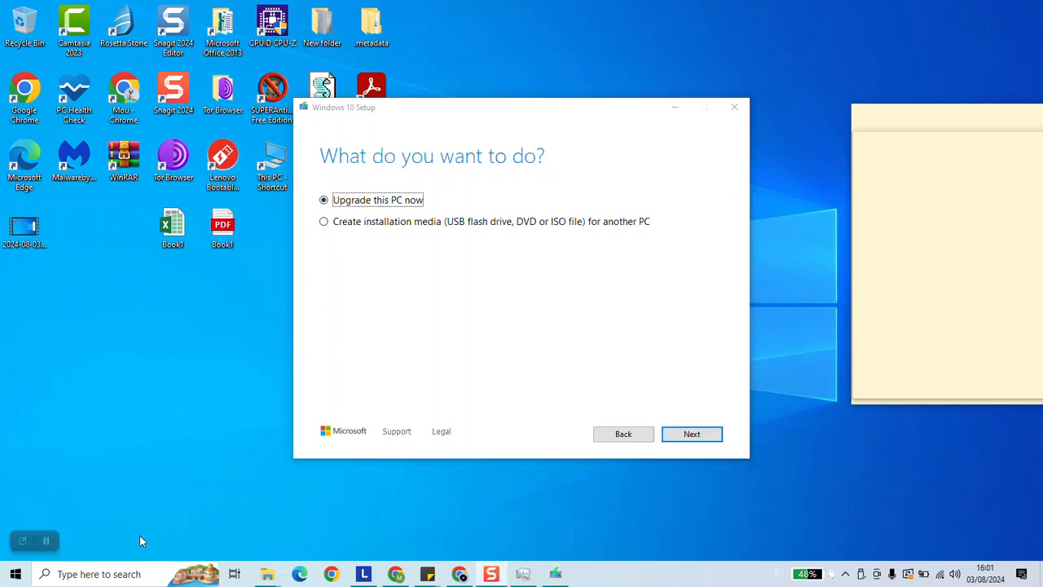
mouse_move(352, 225)
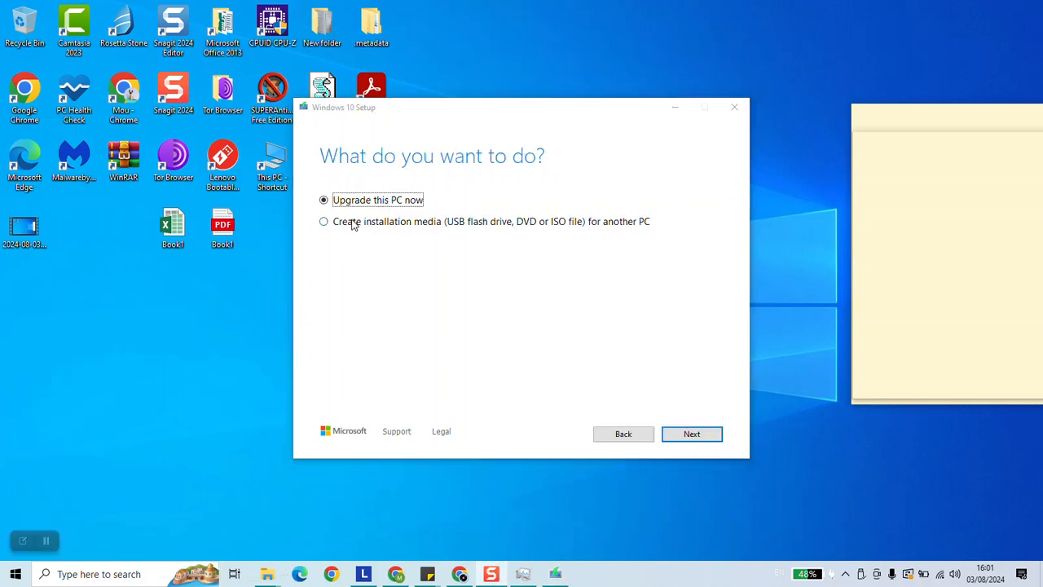
left_click(324, 222)
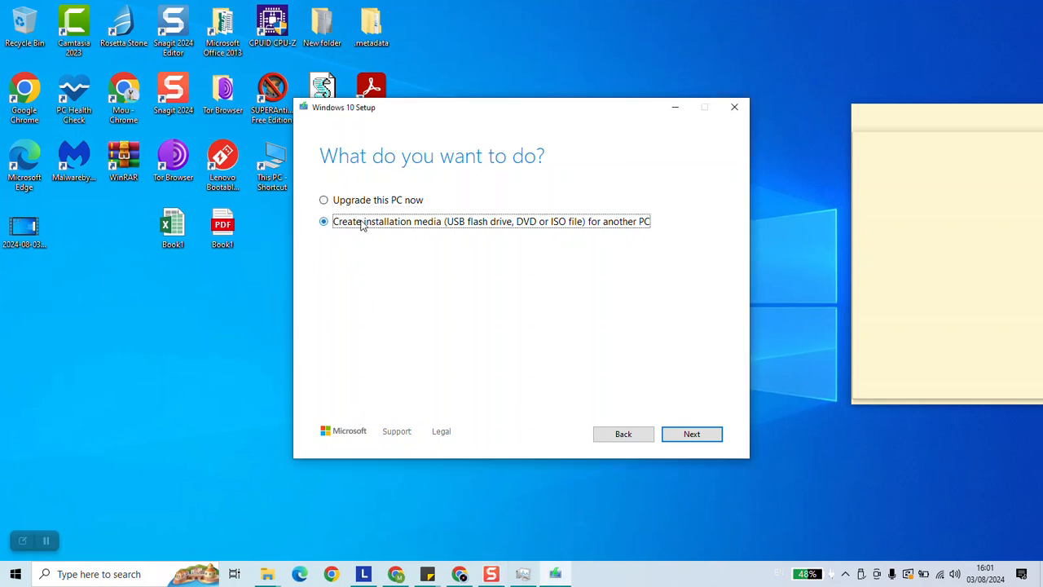
left_click(691, 433)
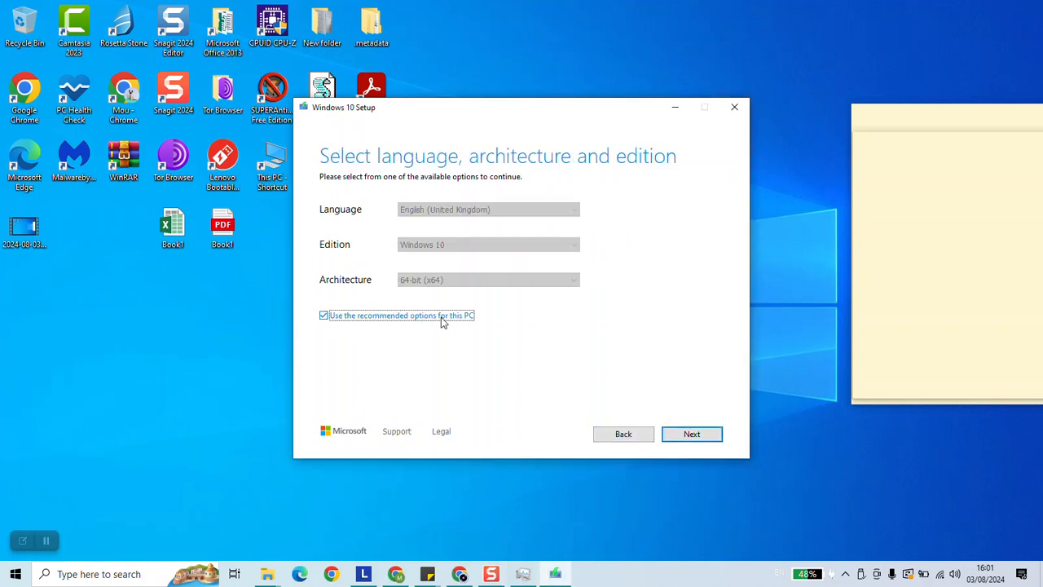
Untick recommended options, set language to français (Canada), keep the architecture and continue
left_click(323, 316)
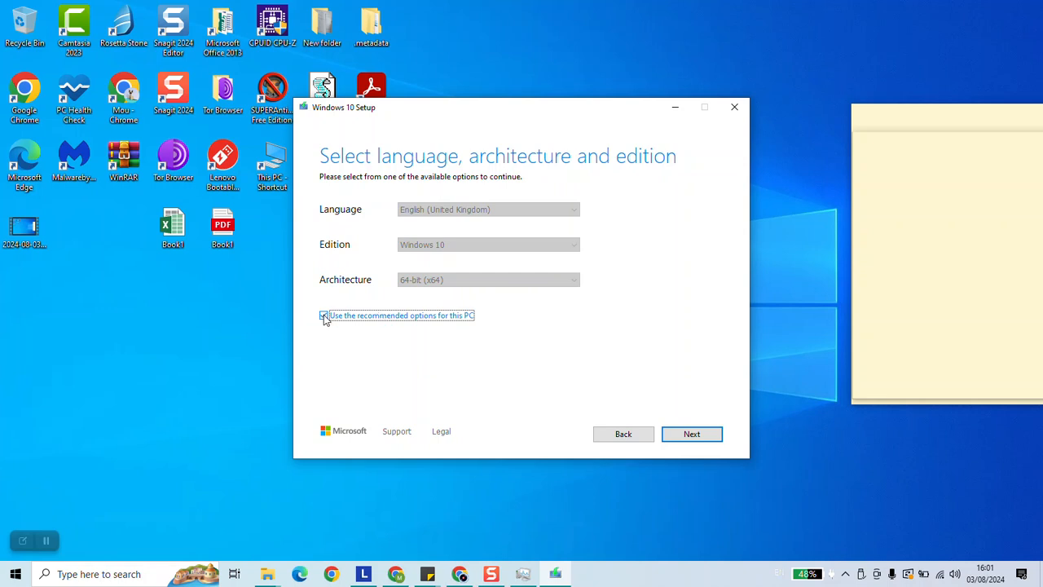
left_click(323, 316)
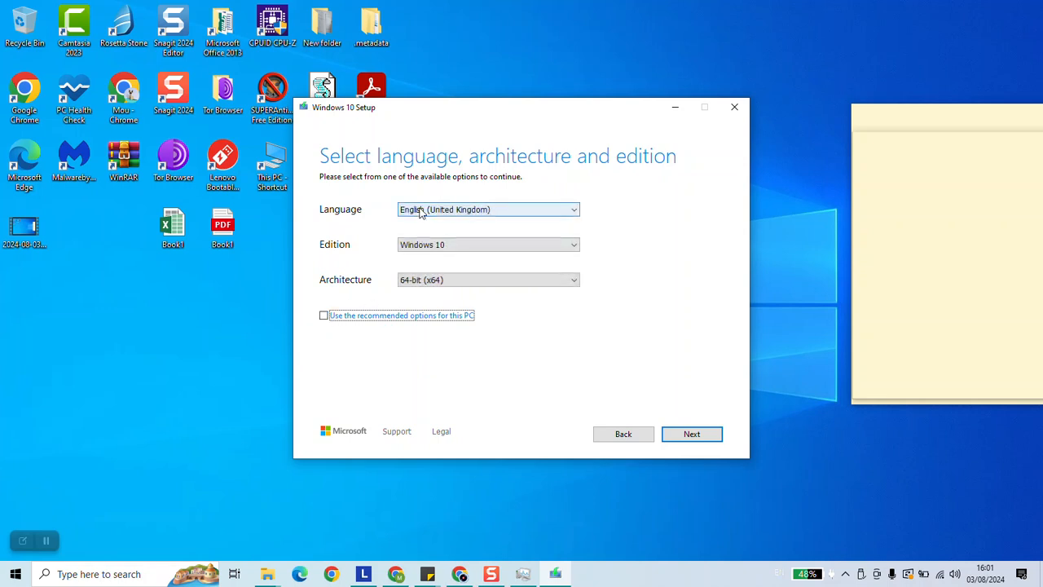
left_click(489, 209)
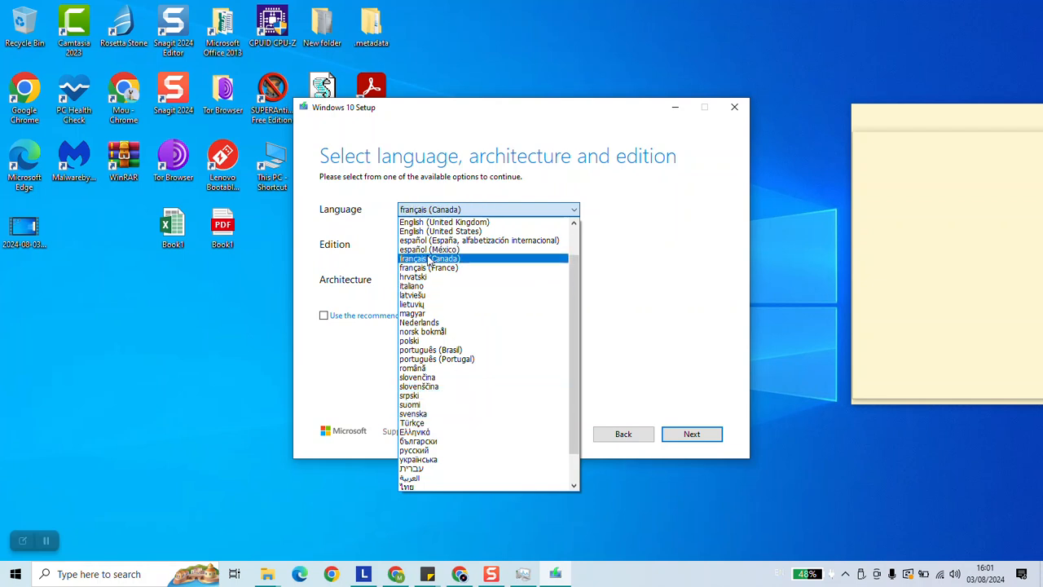
left_click(430, 257)
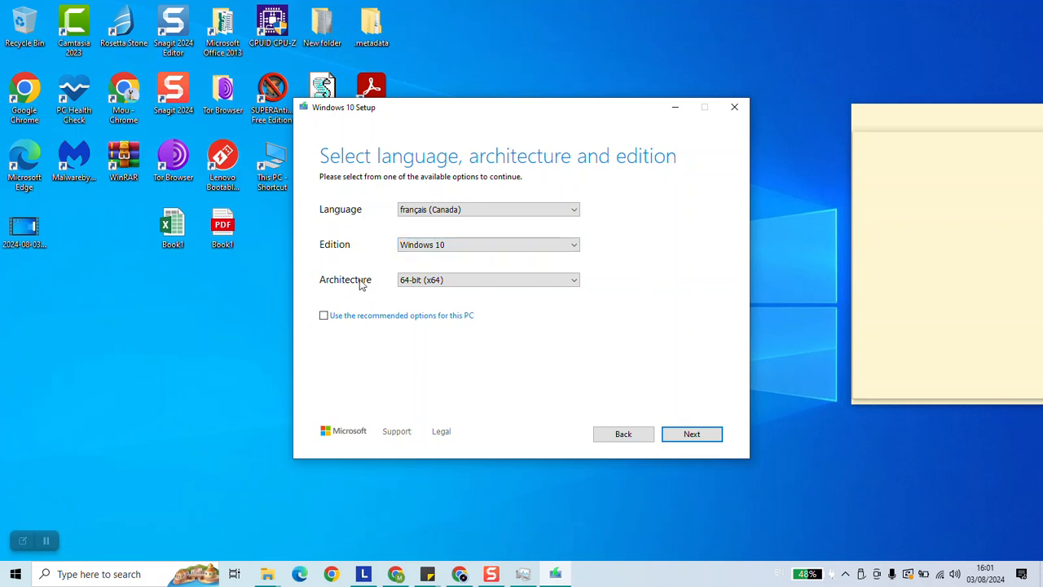
left_click(489, 281)
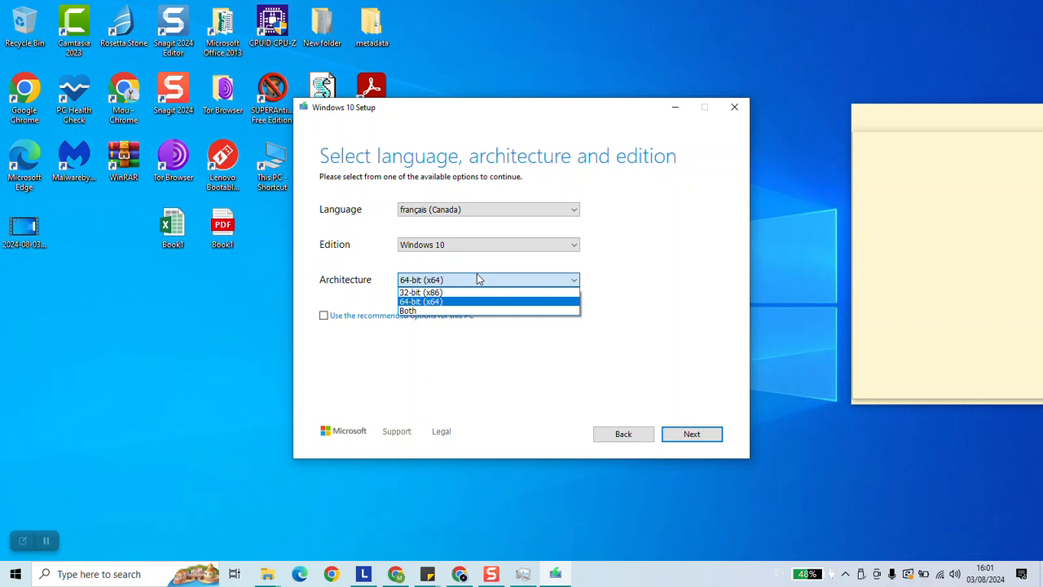
mouse_move(453, 310)
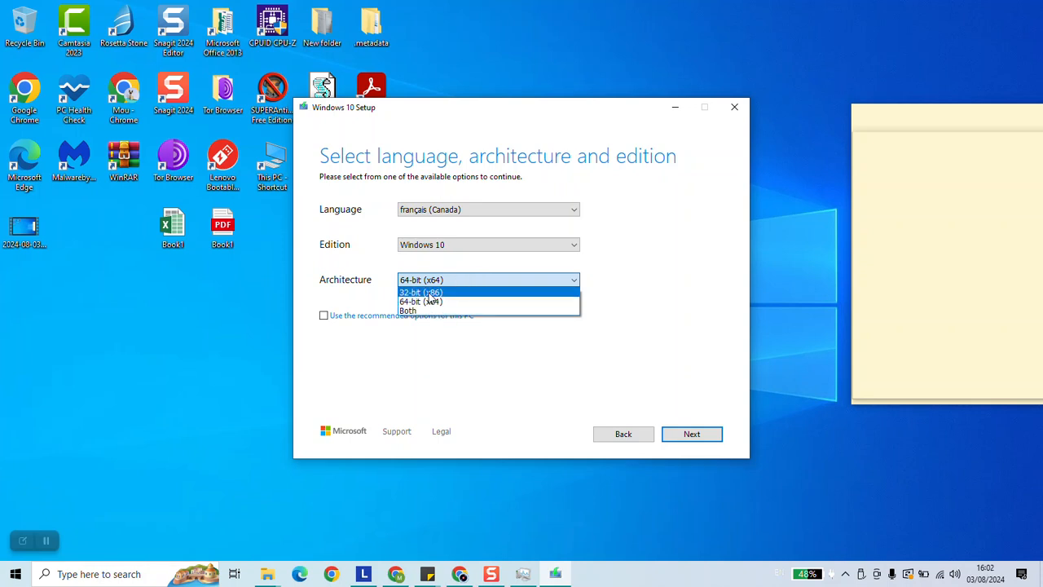
left_click(691, 433)
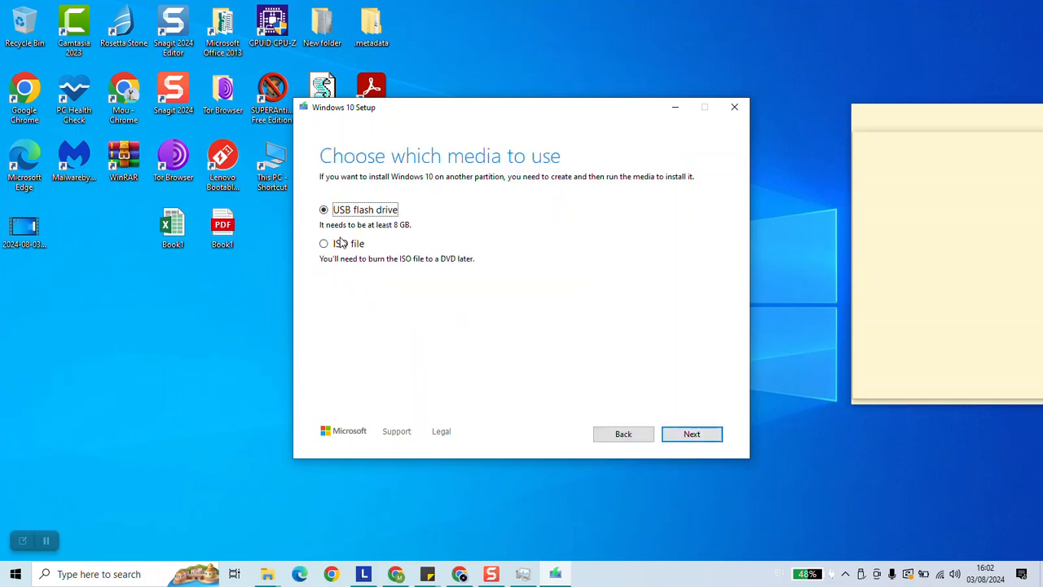
Choose ISO file as the media and save it as 'Windows 10' on Backup (H:)
left_click(322, 243)
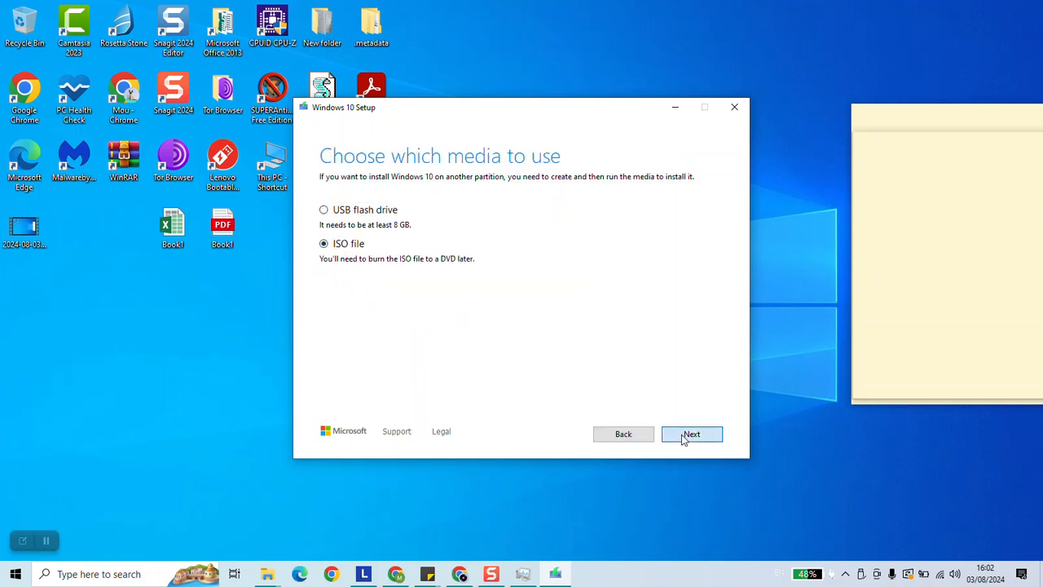
left_click(691, 433)
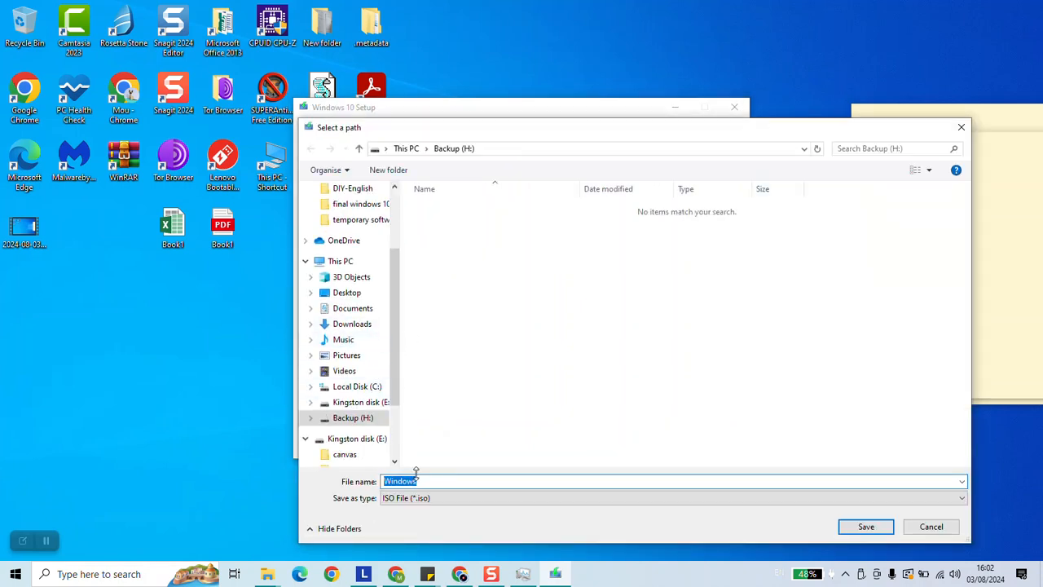
mouse_move(812, 515)
type(" 10")
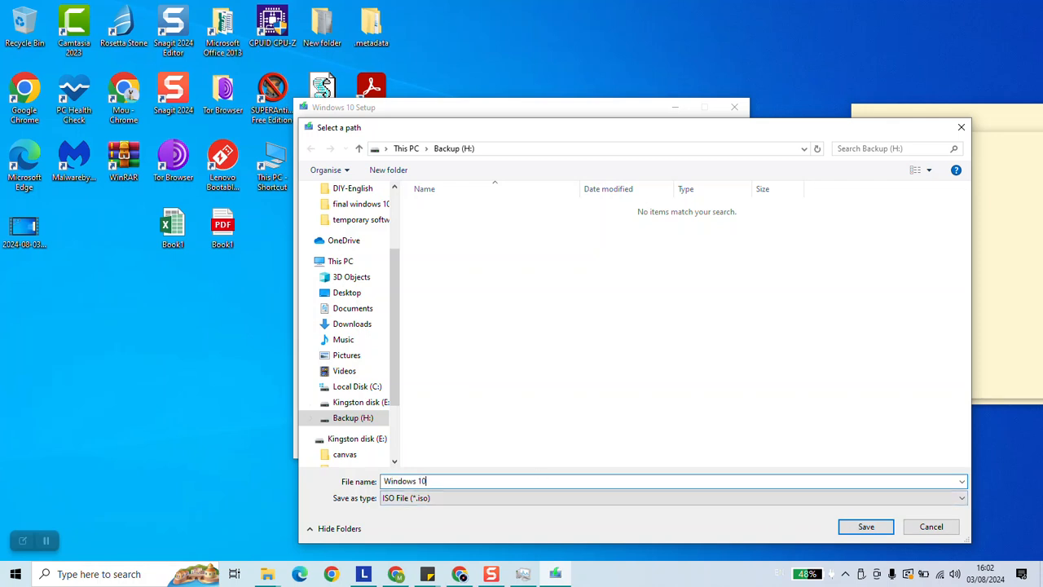
left_click(866, 527)
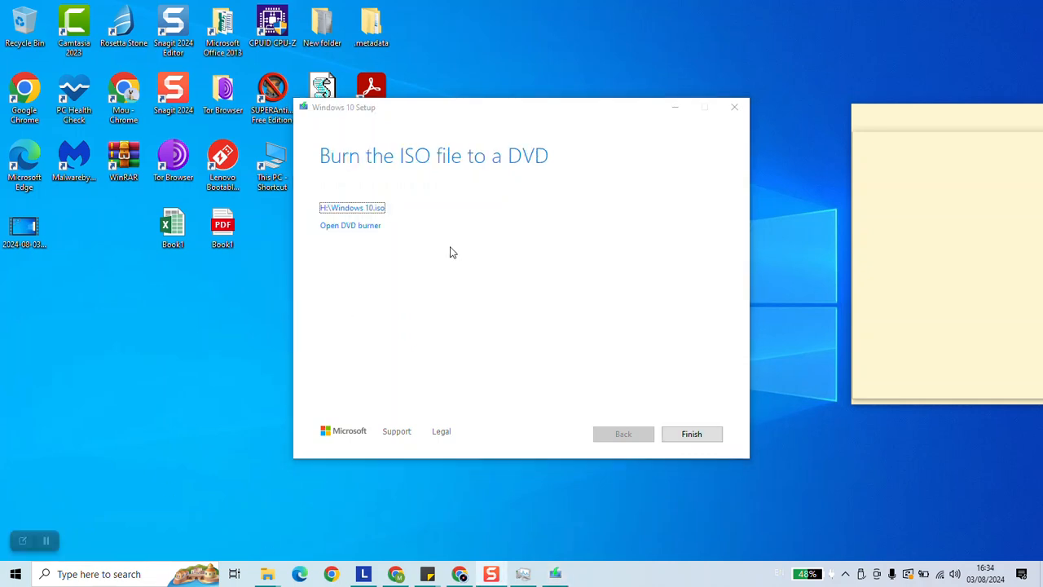
mouse_move(427, 284)
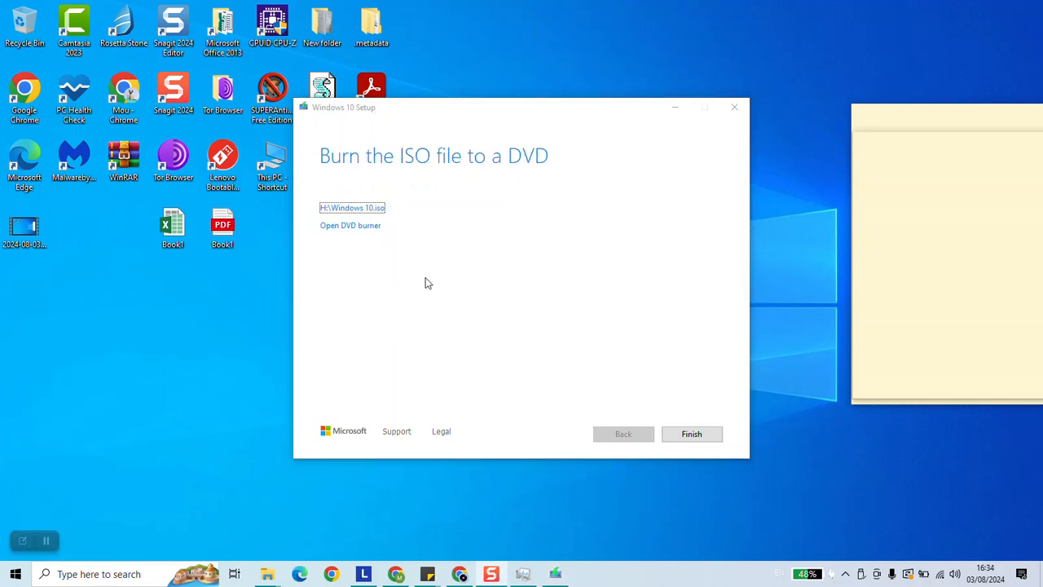
mouse_move(612, 333)
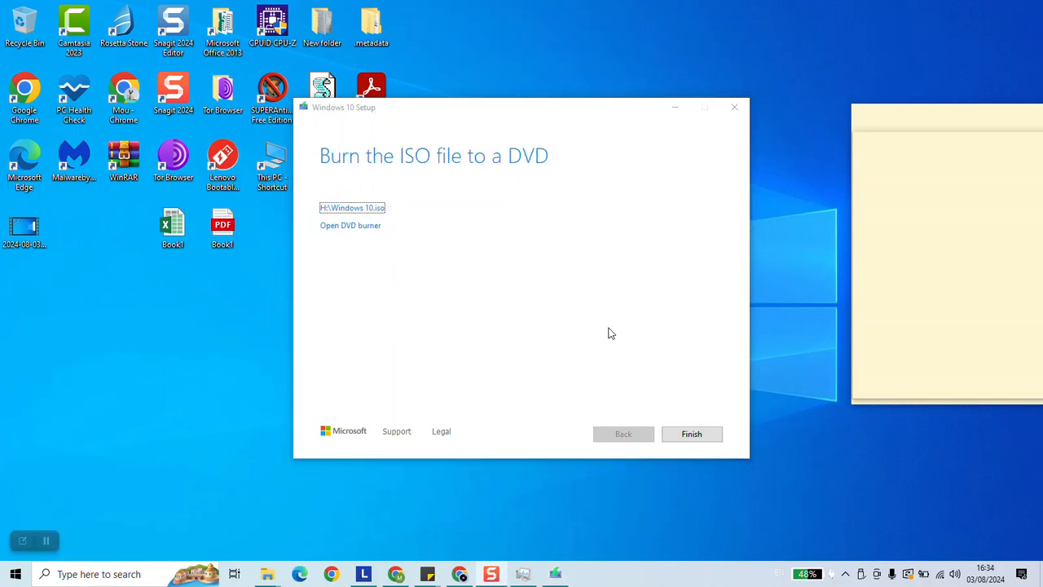
mouse_move(521, 333)
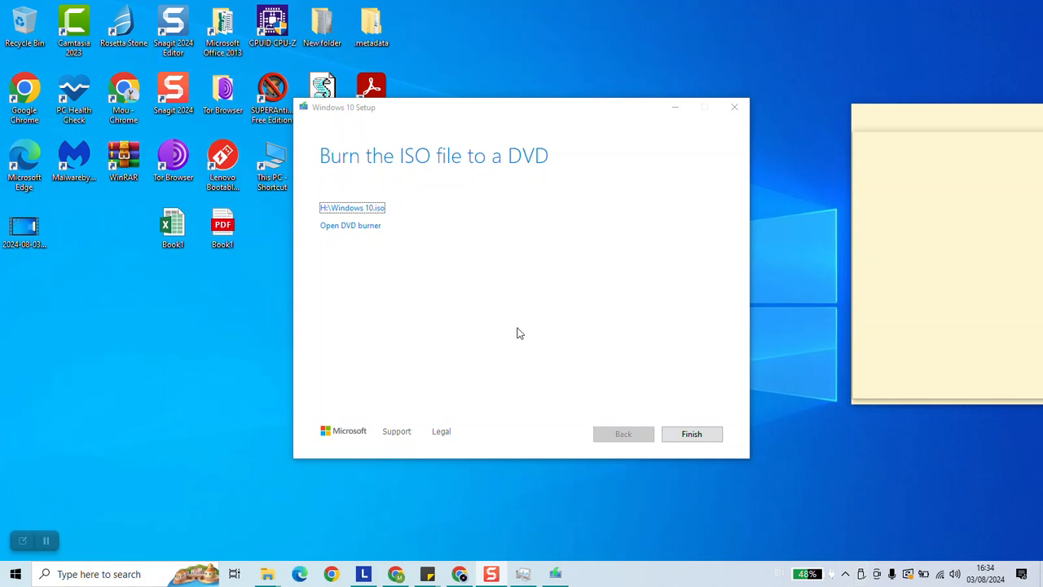
mouse_move(352, 208)
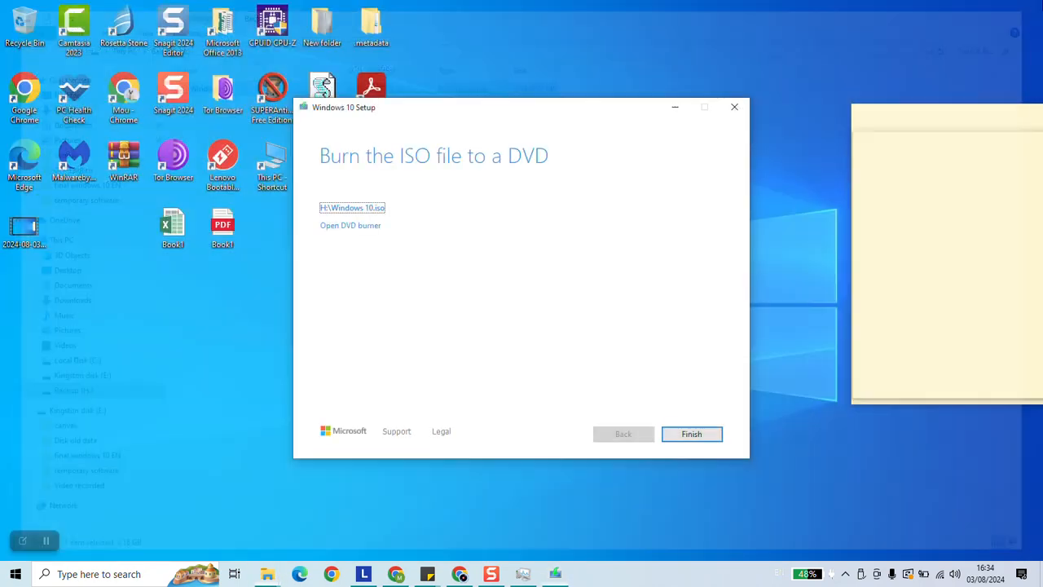
Finish on the 'Burn the ISO file to a DVD' page and close the setup
left_click(691, 434)
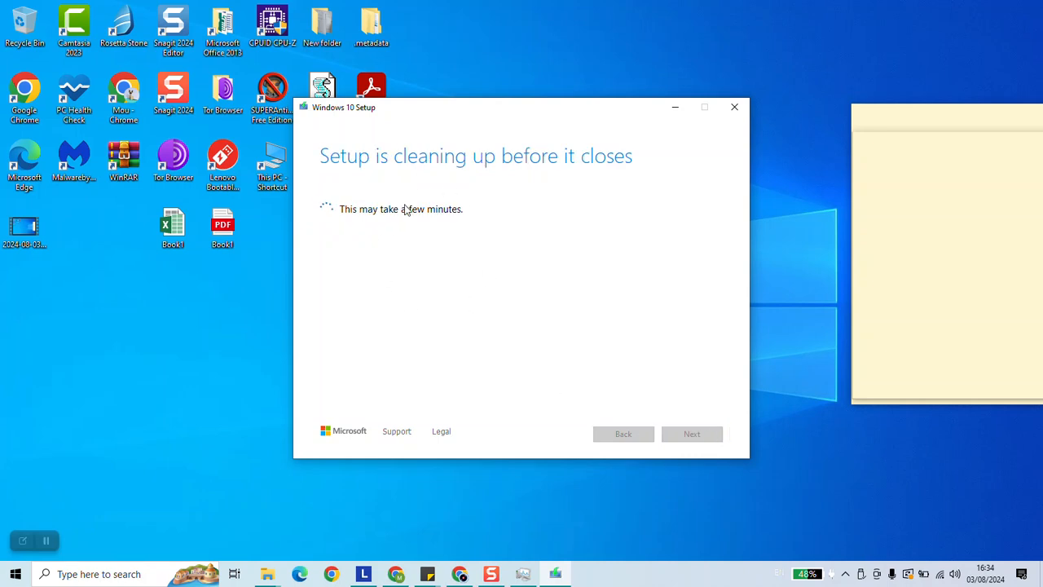
left_click(733, 107)
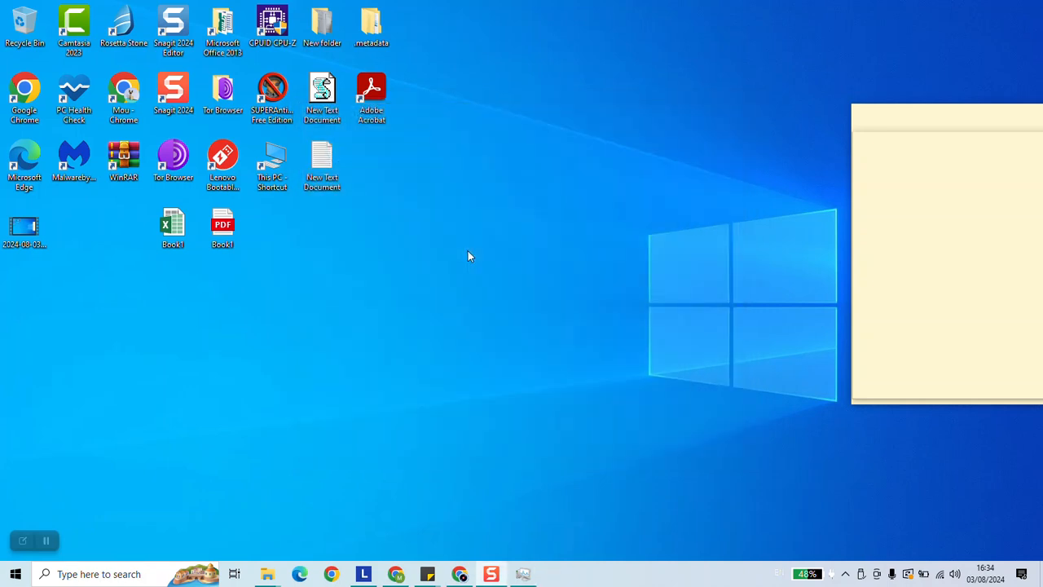
mouse_move(520, 239)
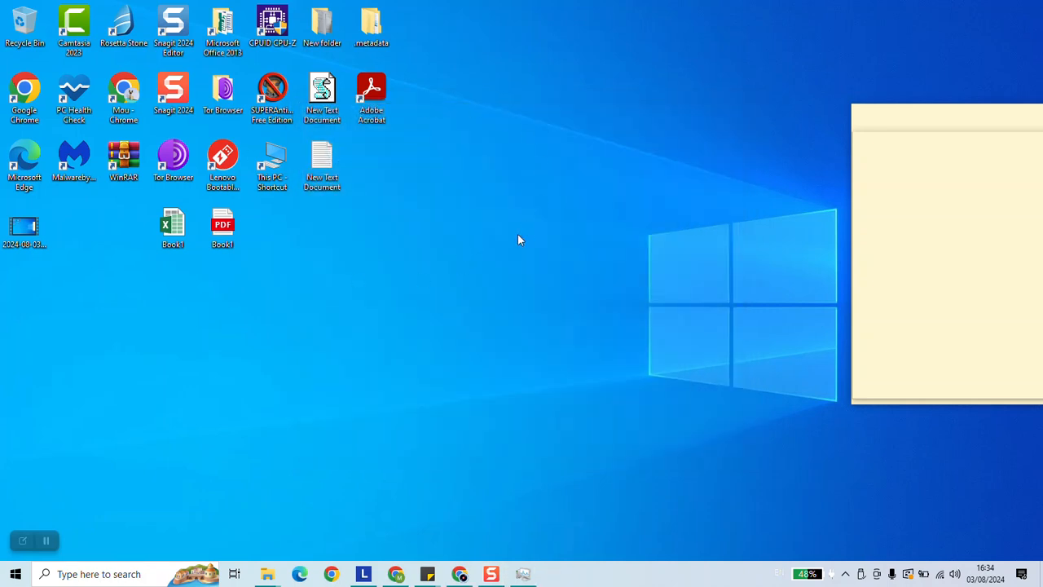
Show the Windows 10 disc image file on Backup (H:) via This PC
left_click(268, 574)
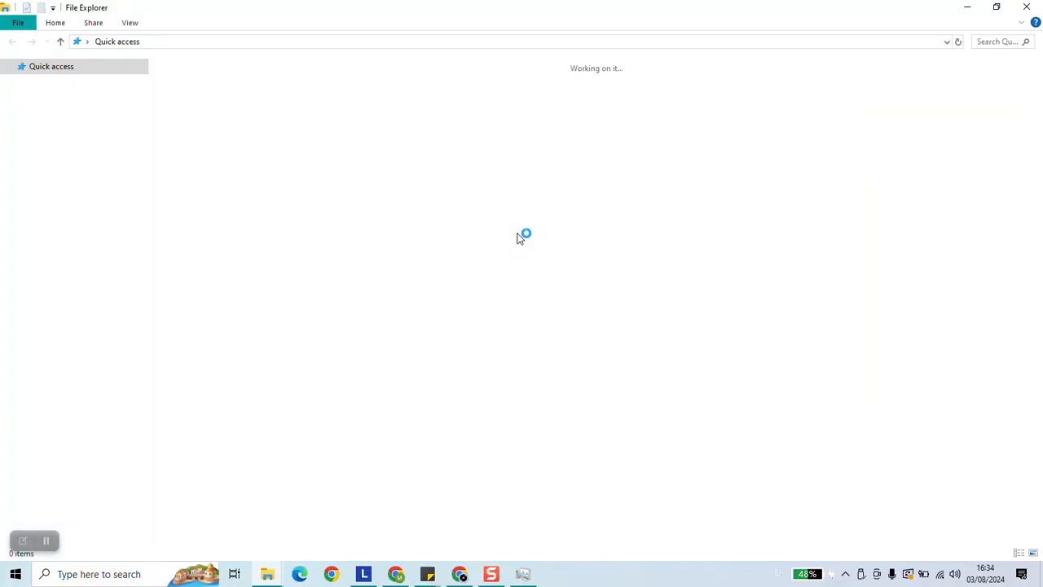
left_click(43, 238)
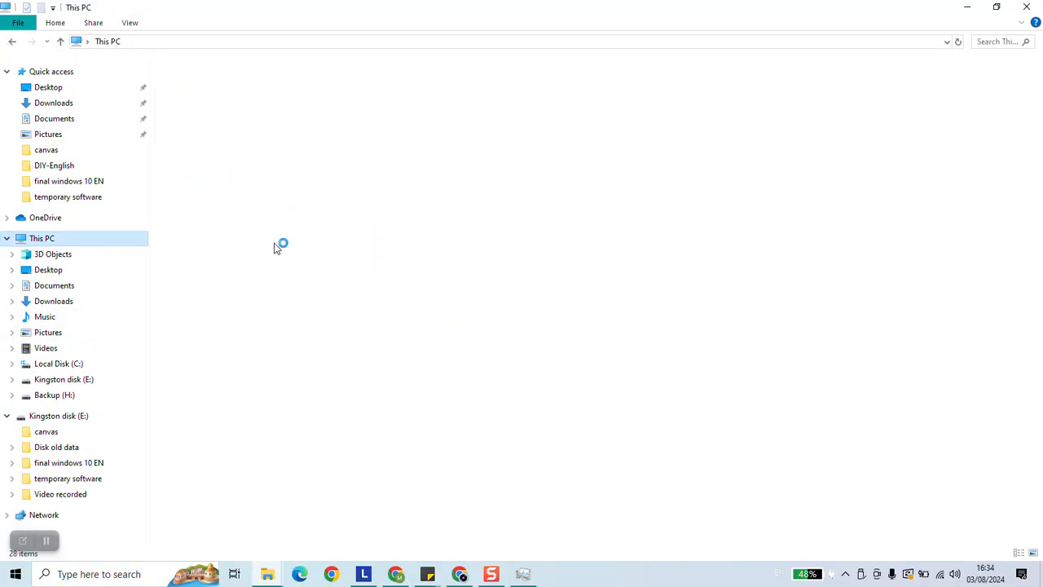
left_click(55, 394)
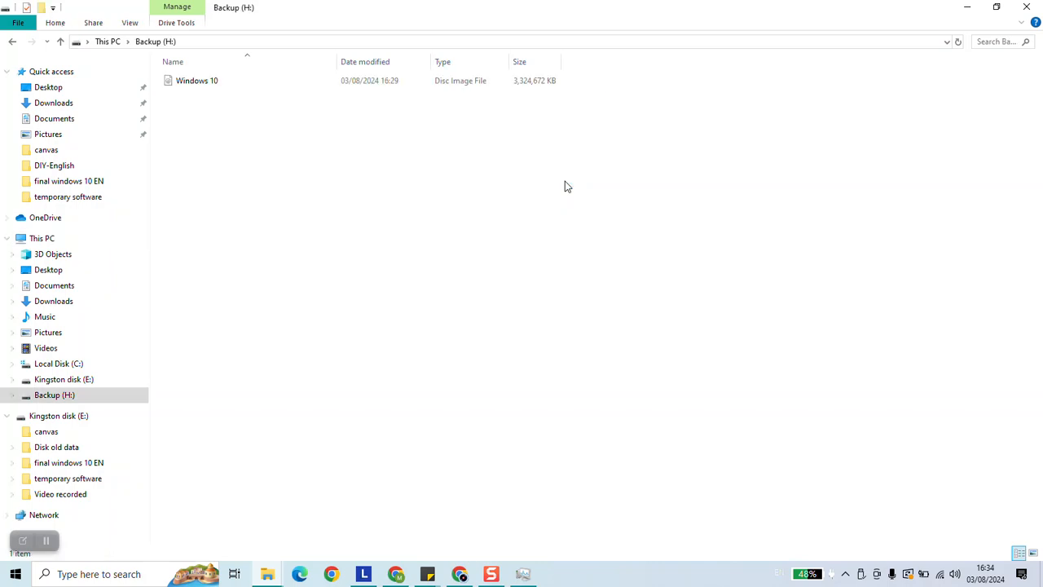
left_click(197, 80)
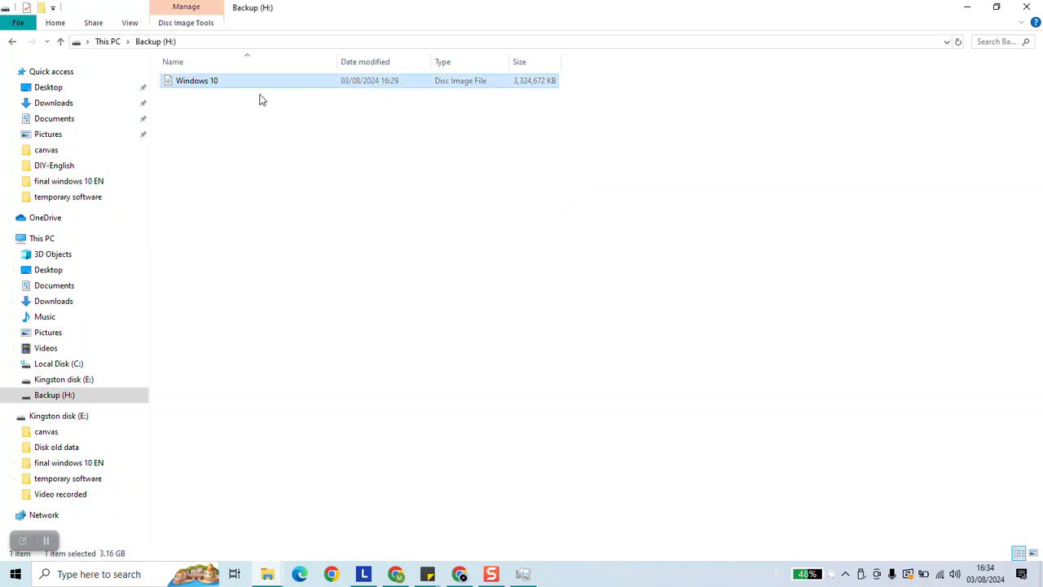
left_click(254, 145)
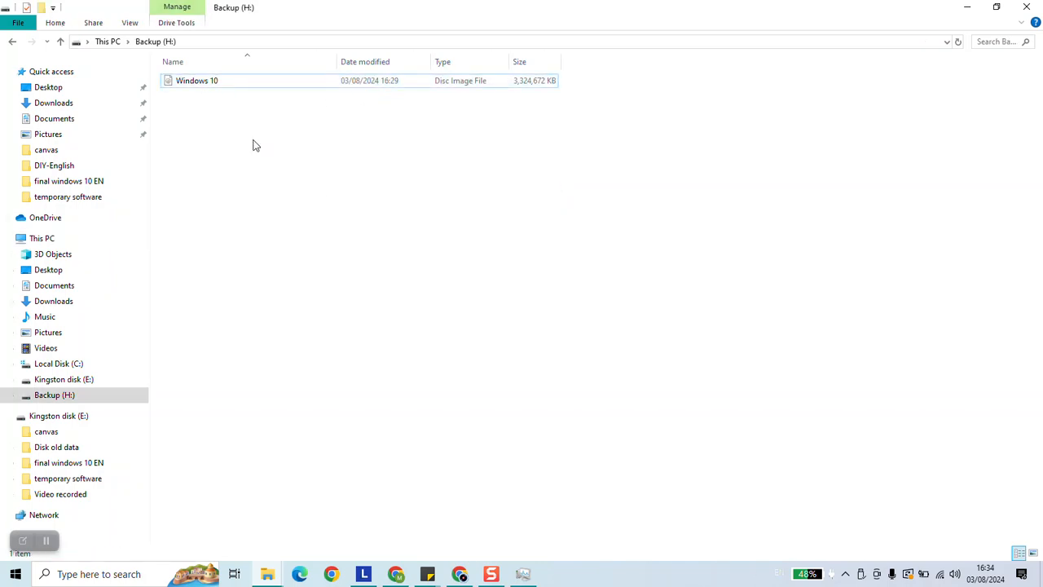
mouse_move(269, 150)
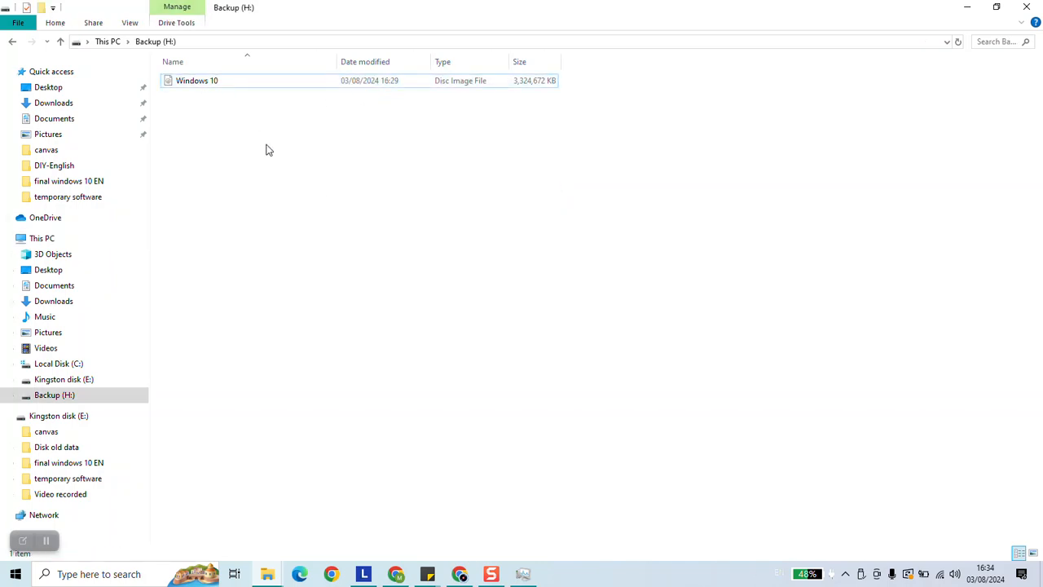